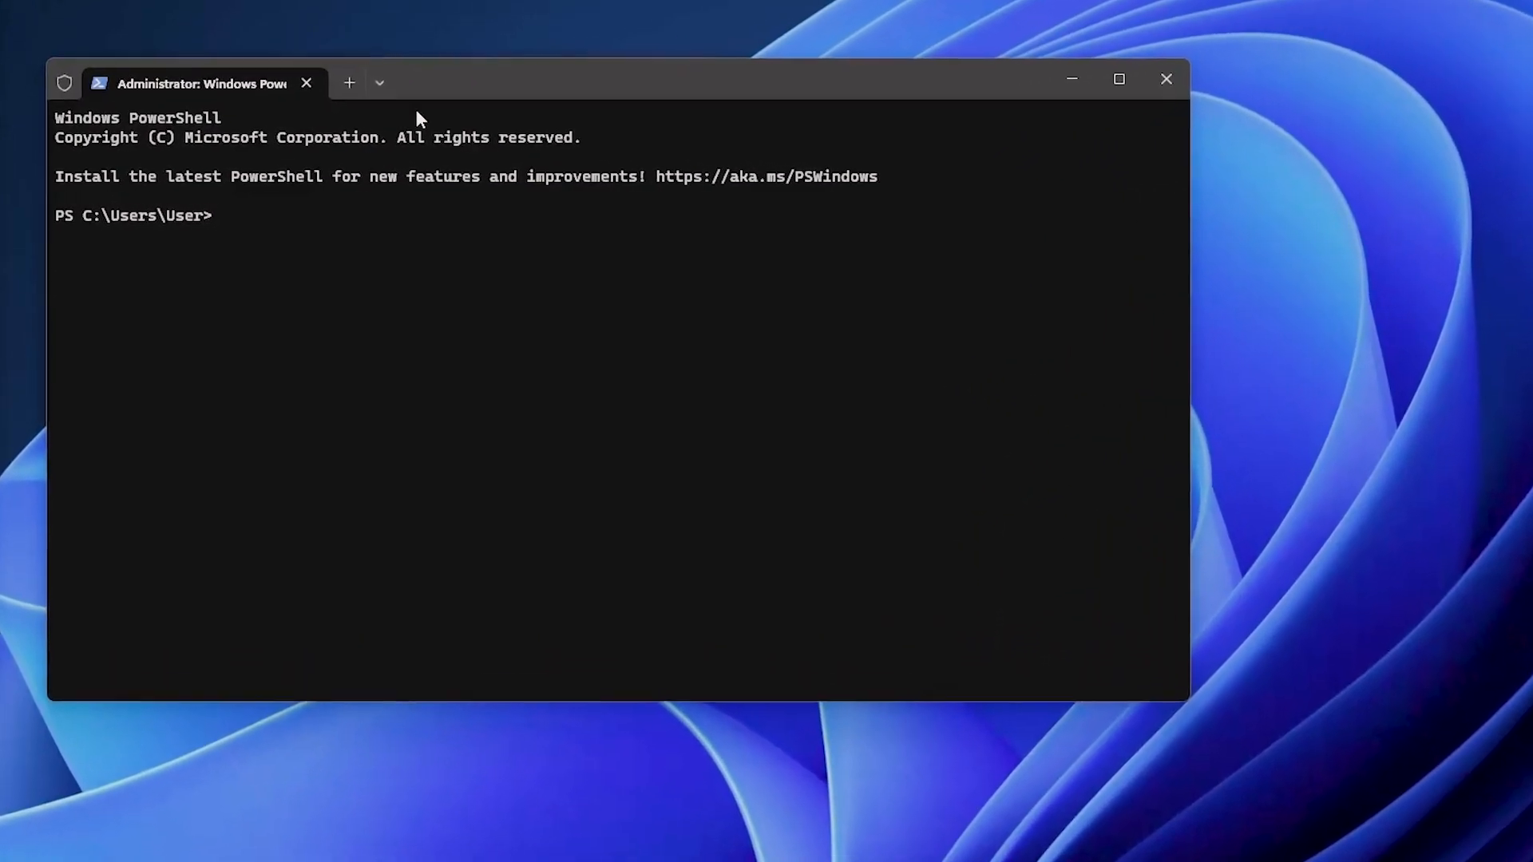
# Step: Run Get-WmiObject -Class Win32_Product | Select-Object -Property Name to list installed product names
pyautogui.write('Get-WmiObject -Class Win32_Product | Select-Object -Property Name')
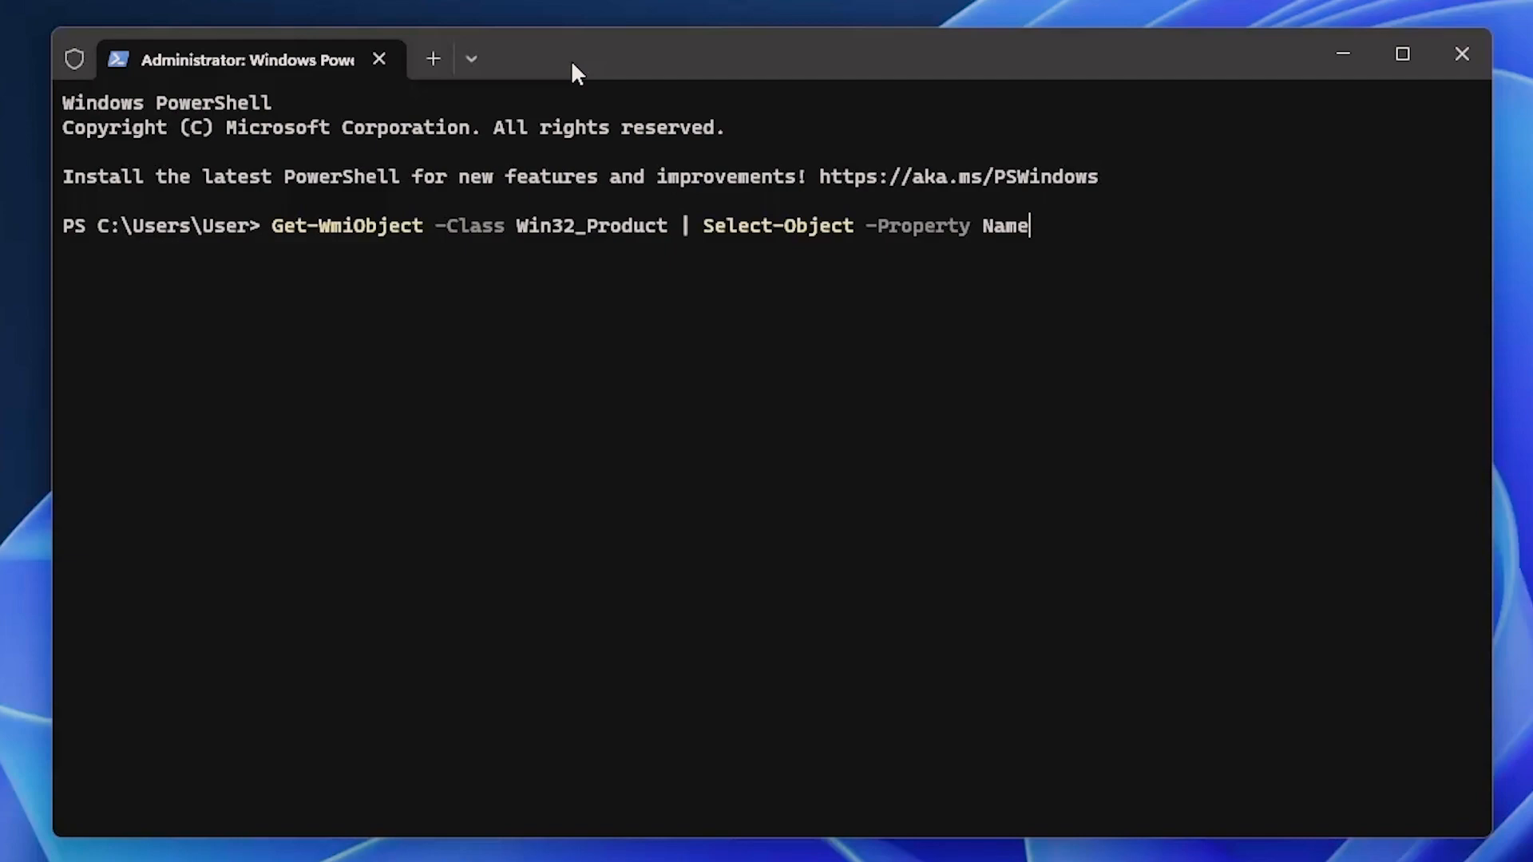
pyautogui.moveTo(689, 218)
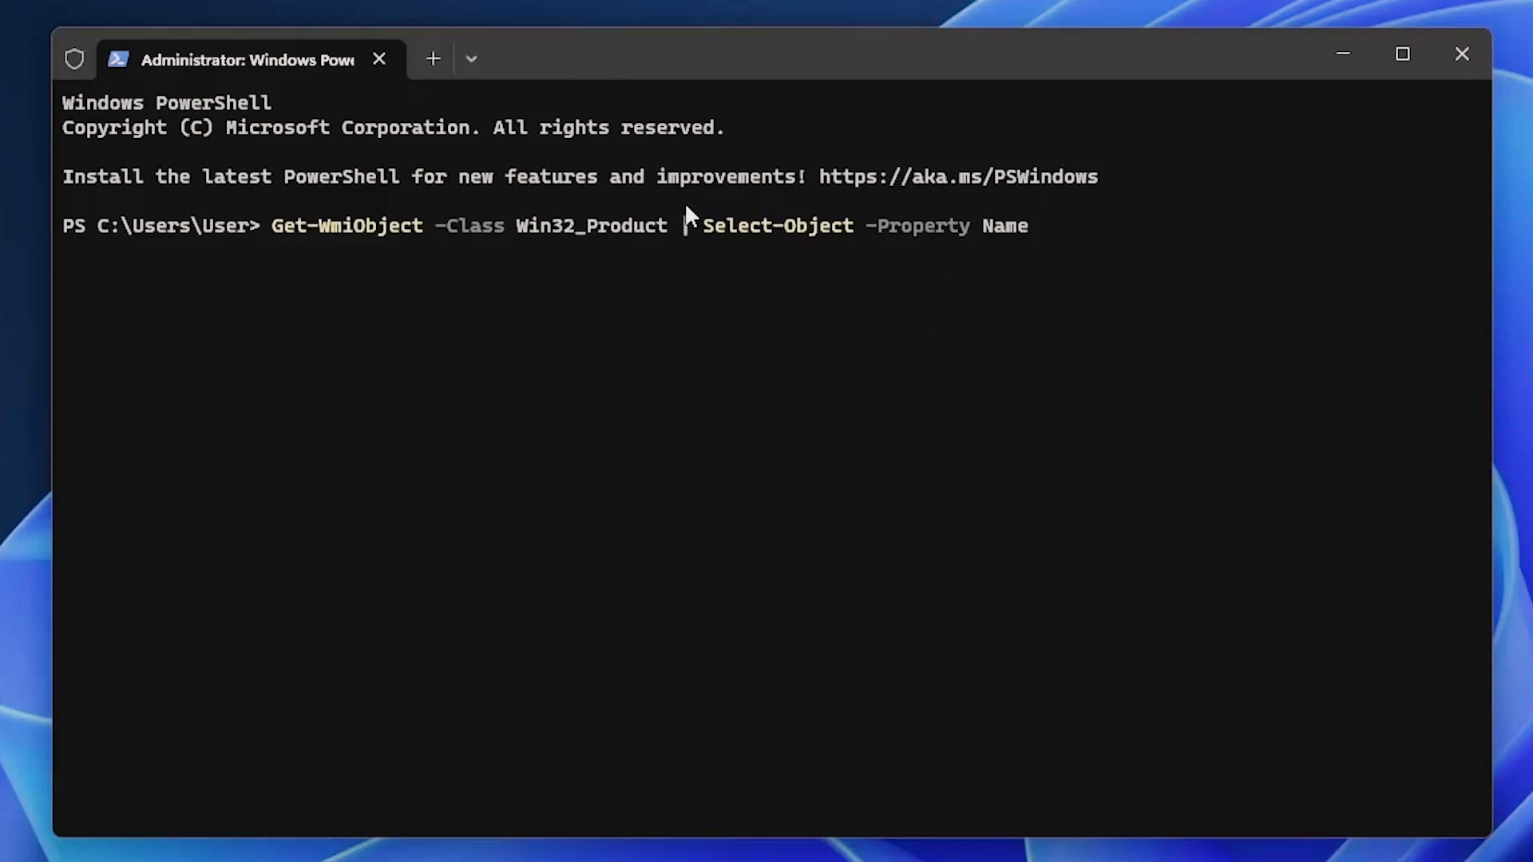
pyautogui.moveTo(1063, 252)
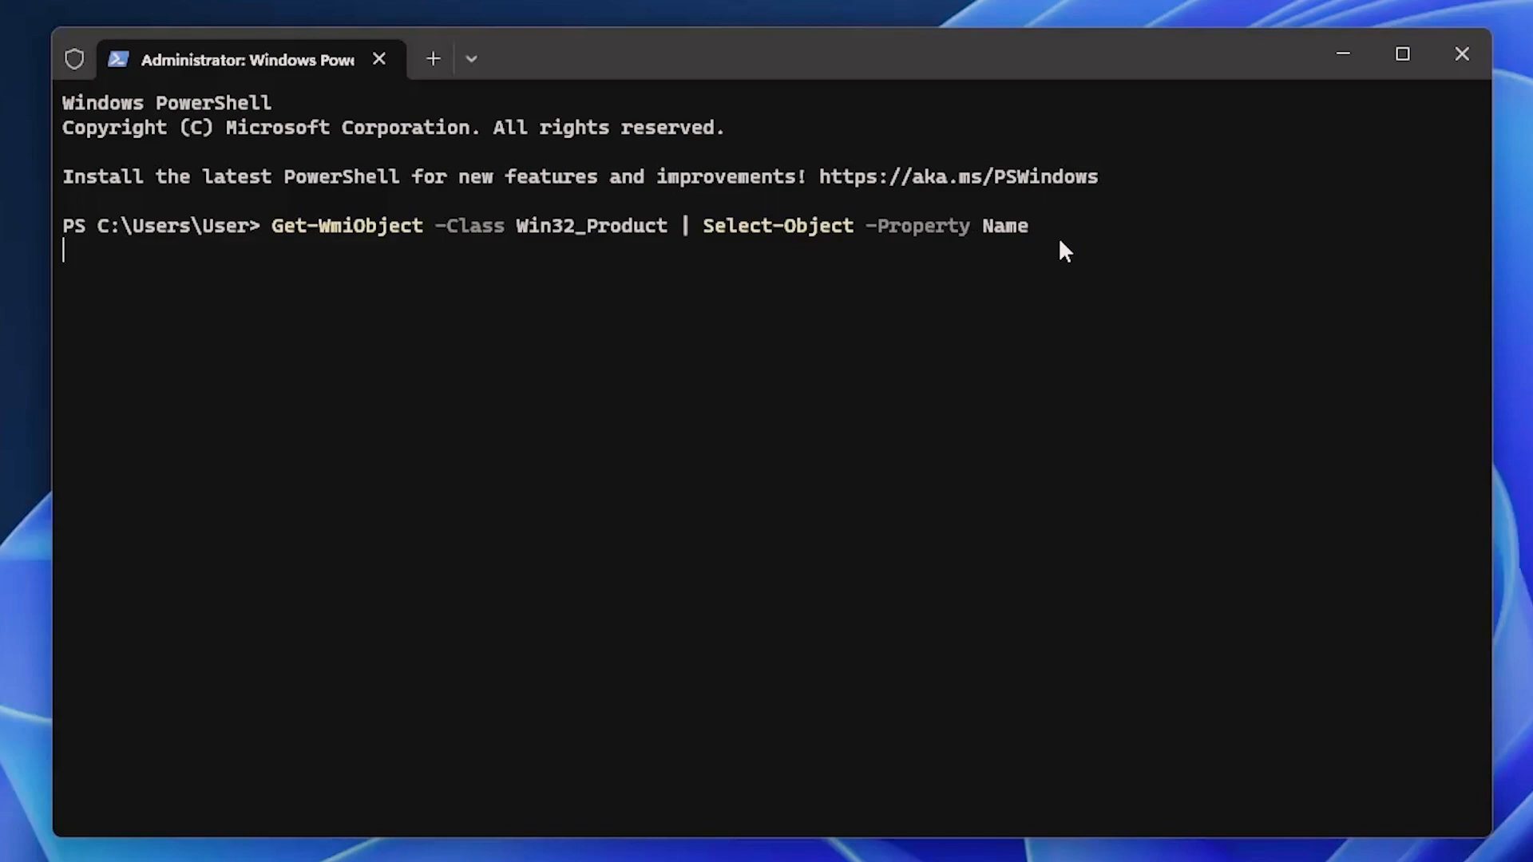
pyautogui.moveTo(642, 535)
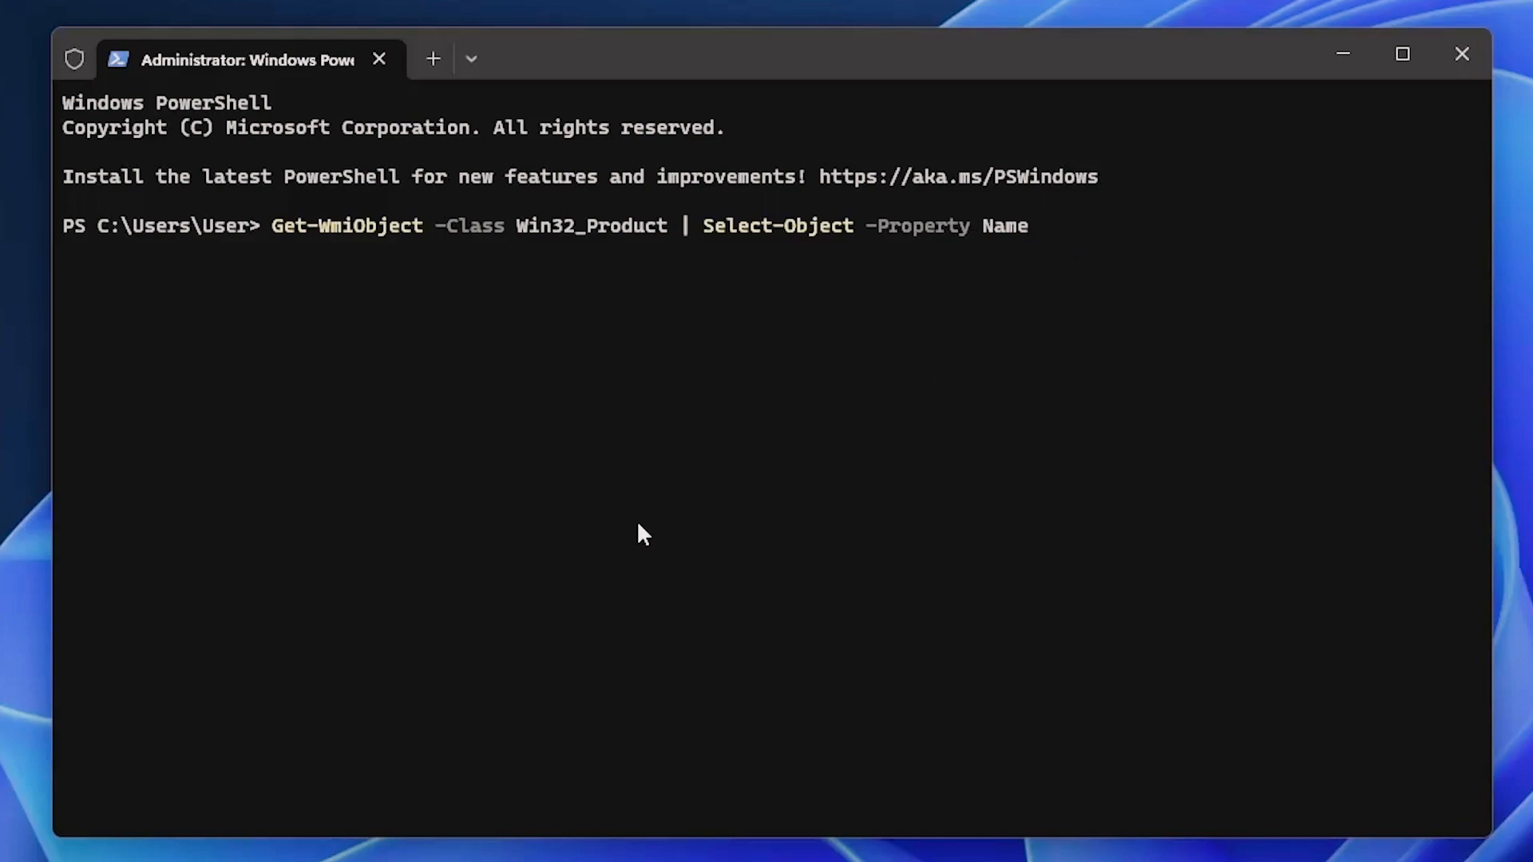
pyautogui.press('Return')
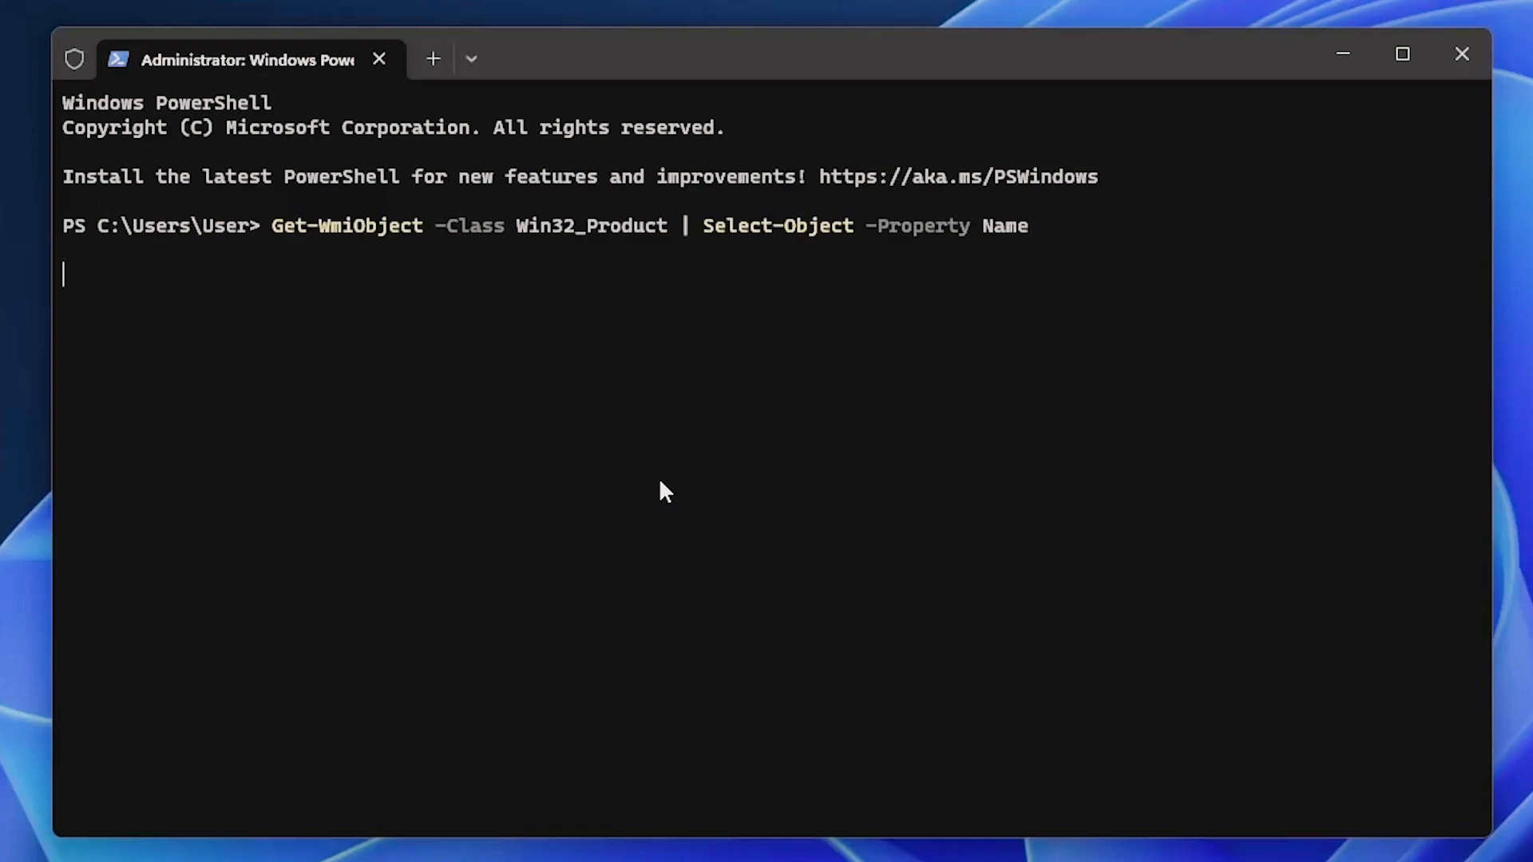
# Step: Scroll through the printed Win32_Product name list until the prompt returns
pyautogui.press('Return')
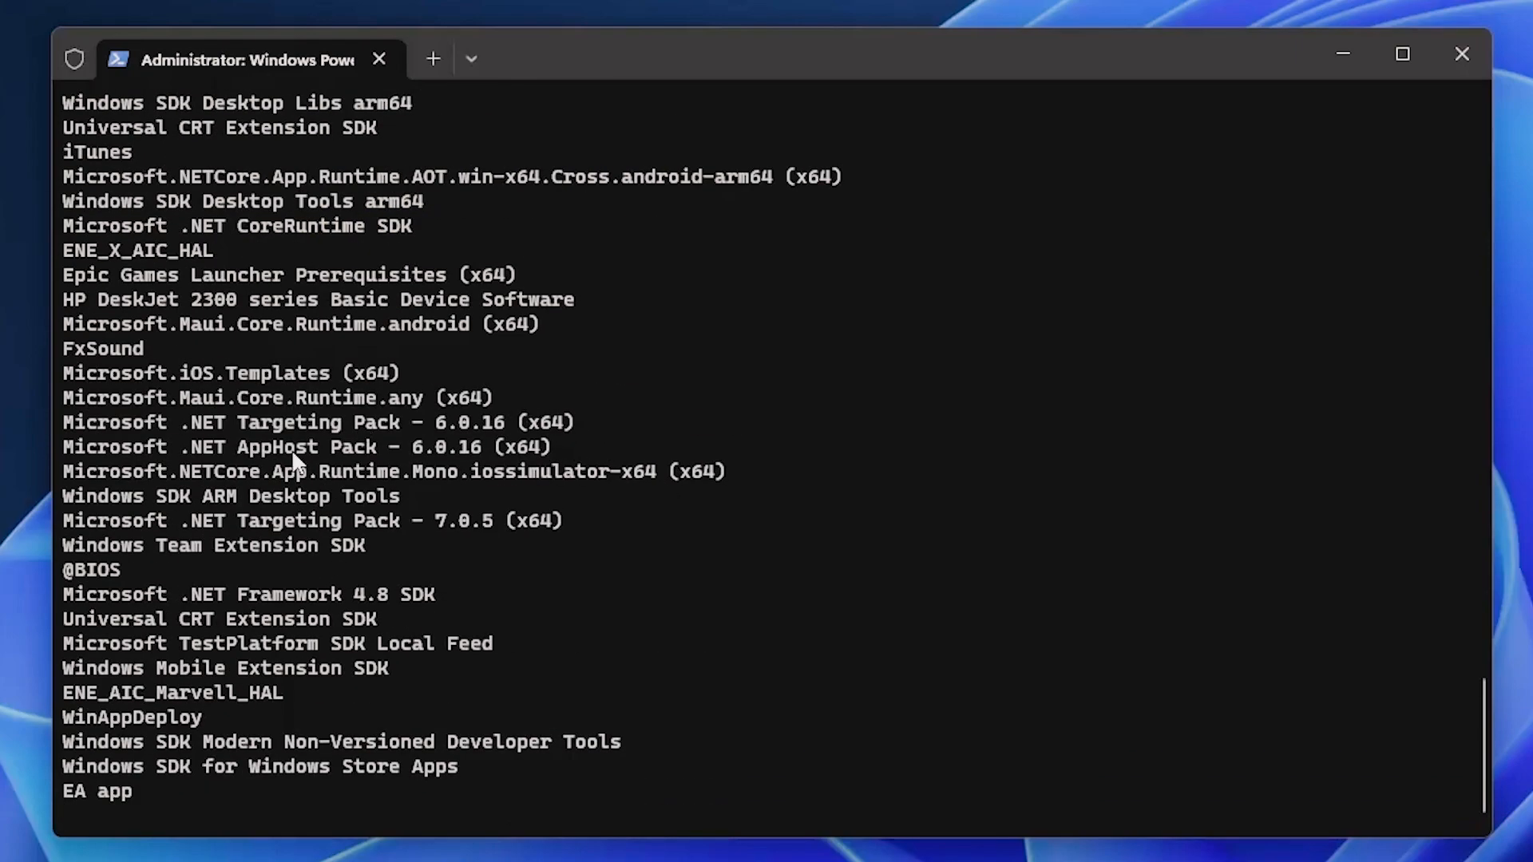
pyautogui.scroll(3)
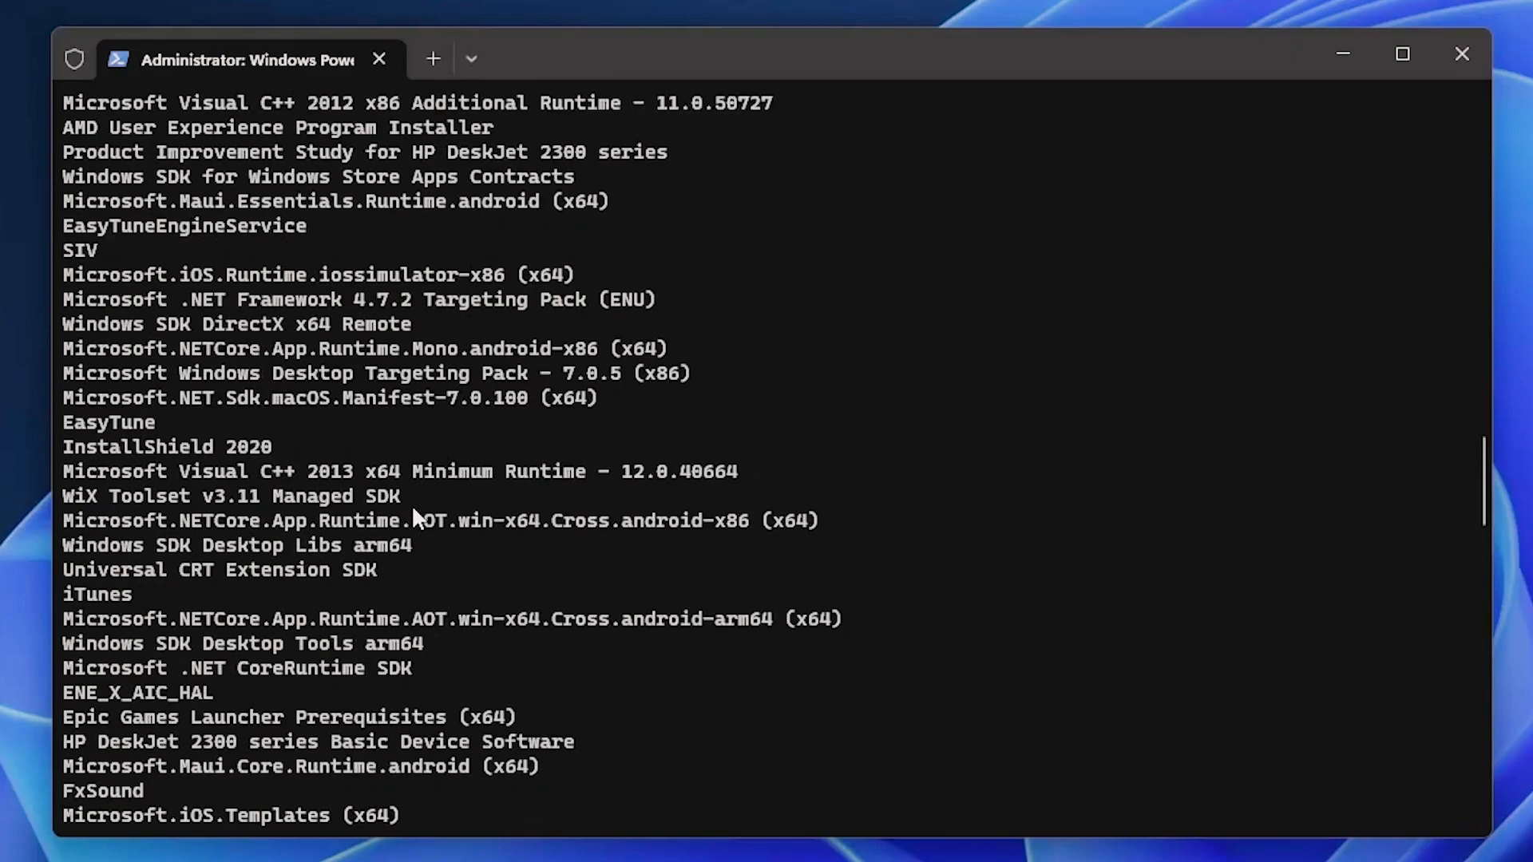
pyautogui.scroll(-3)
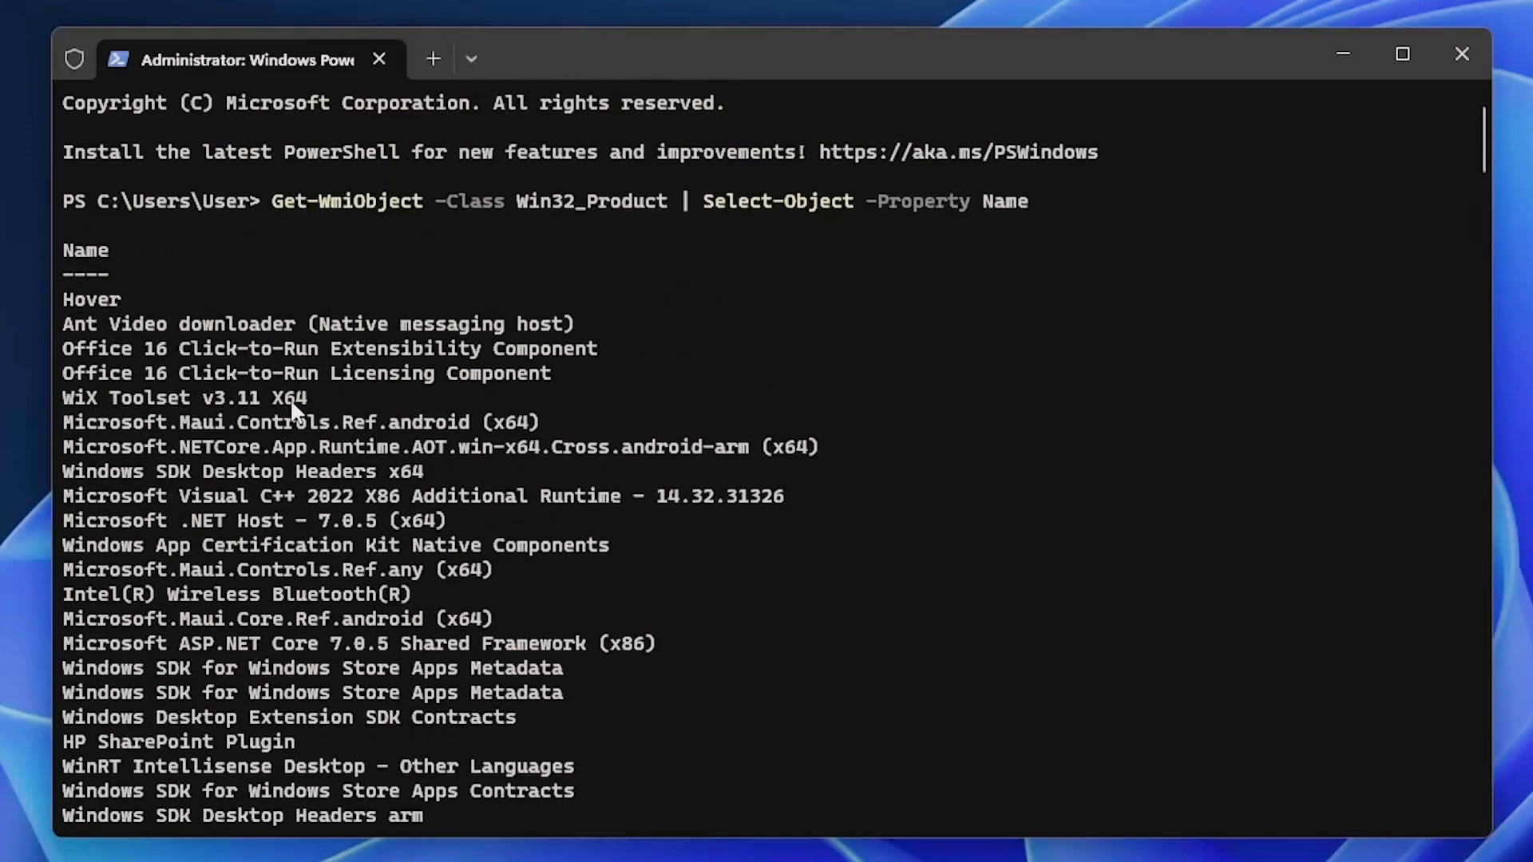
pyautogui.scroll(-3)
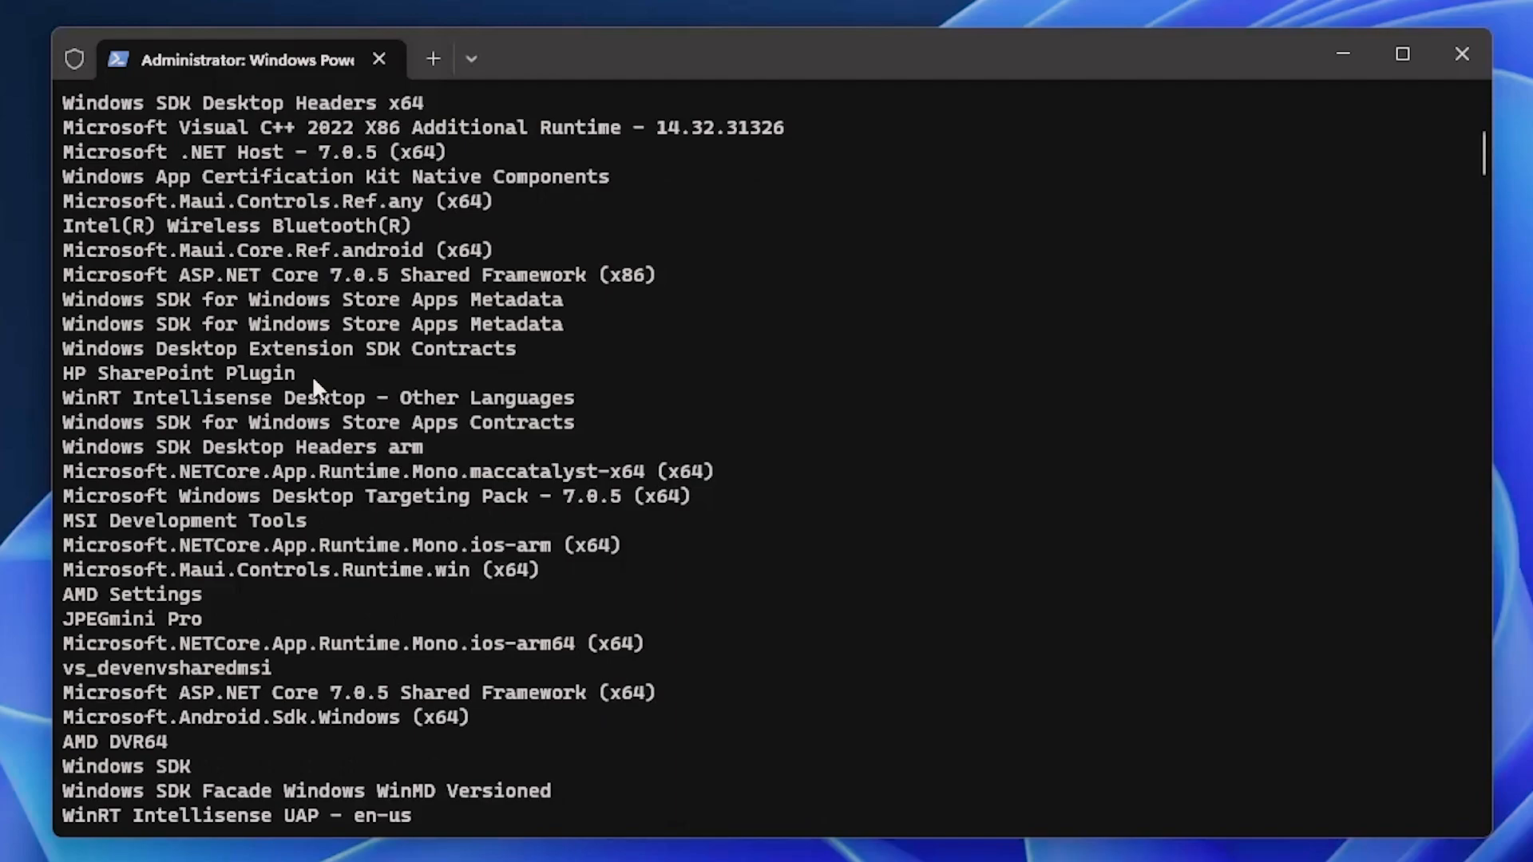
pyautogui.scroll(-3)
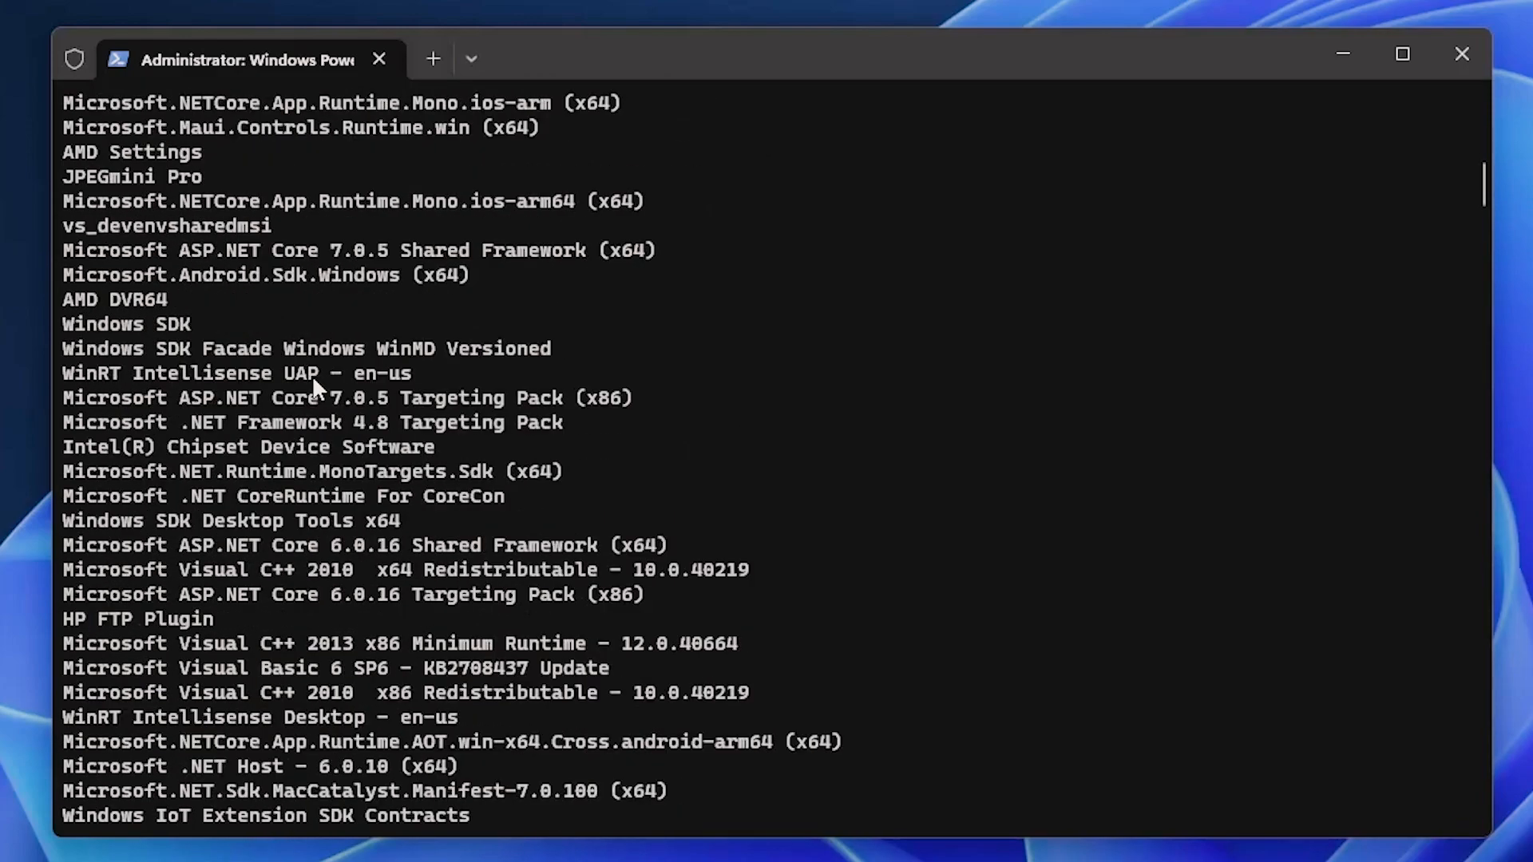
pyautogui.scroll(-3)
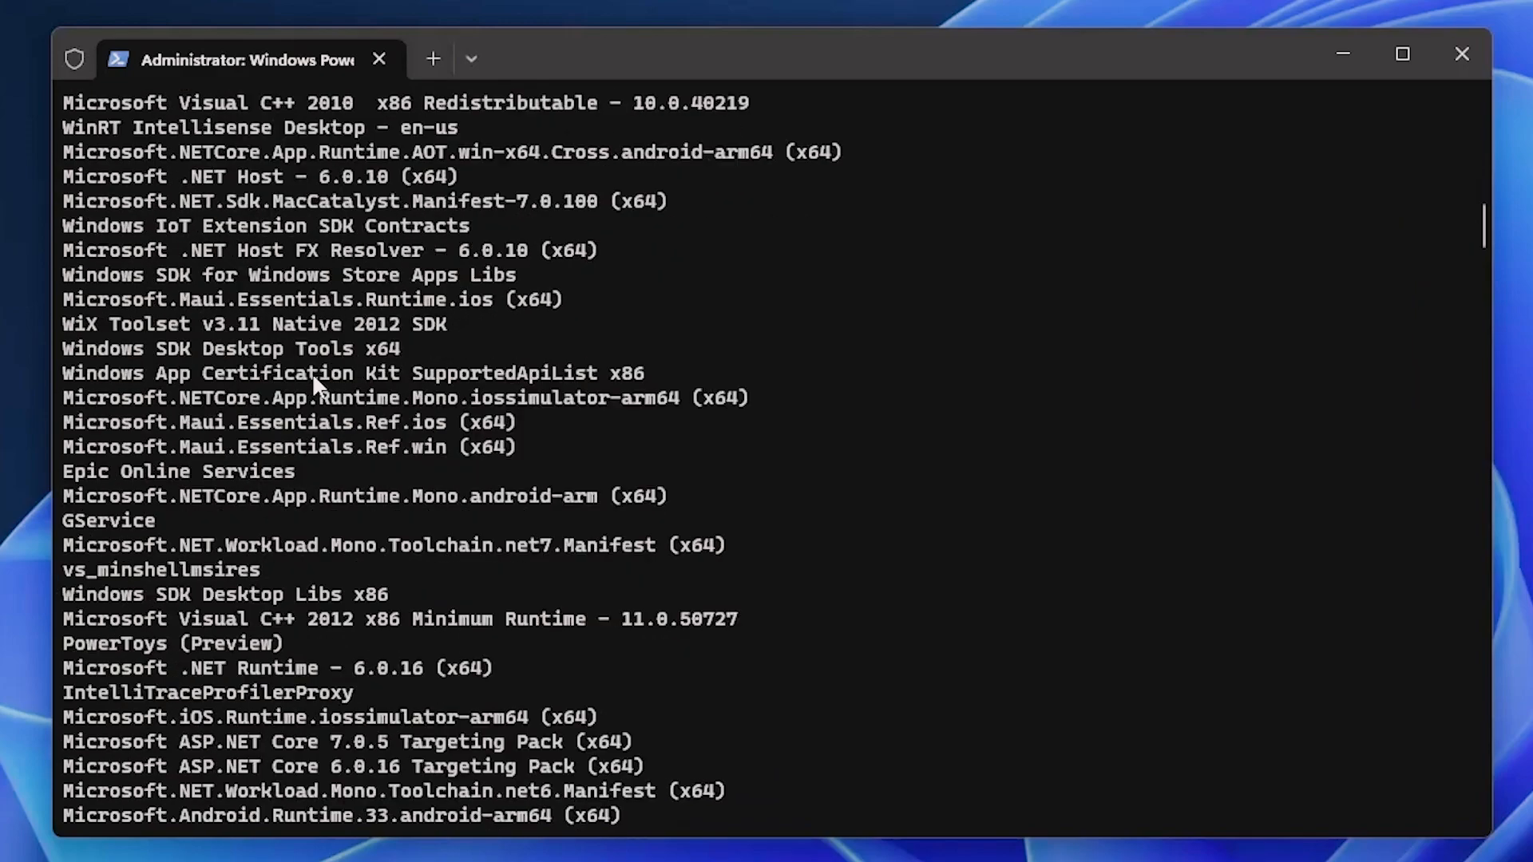
pyautogui.scroll(-3)
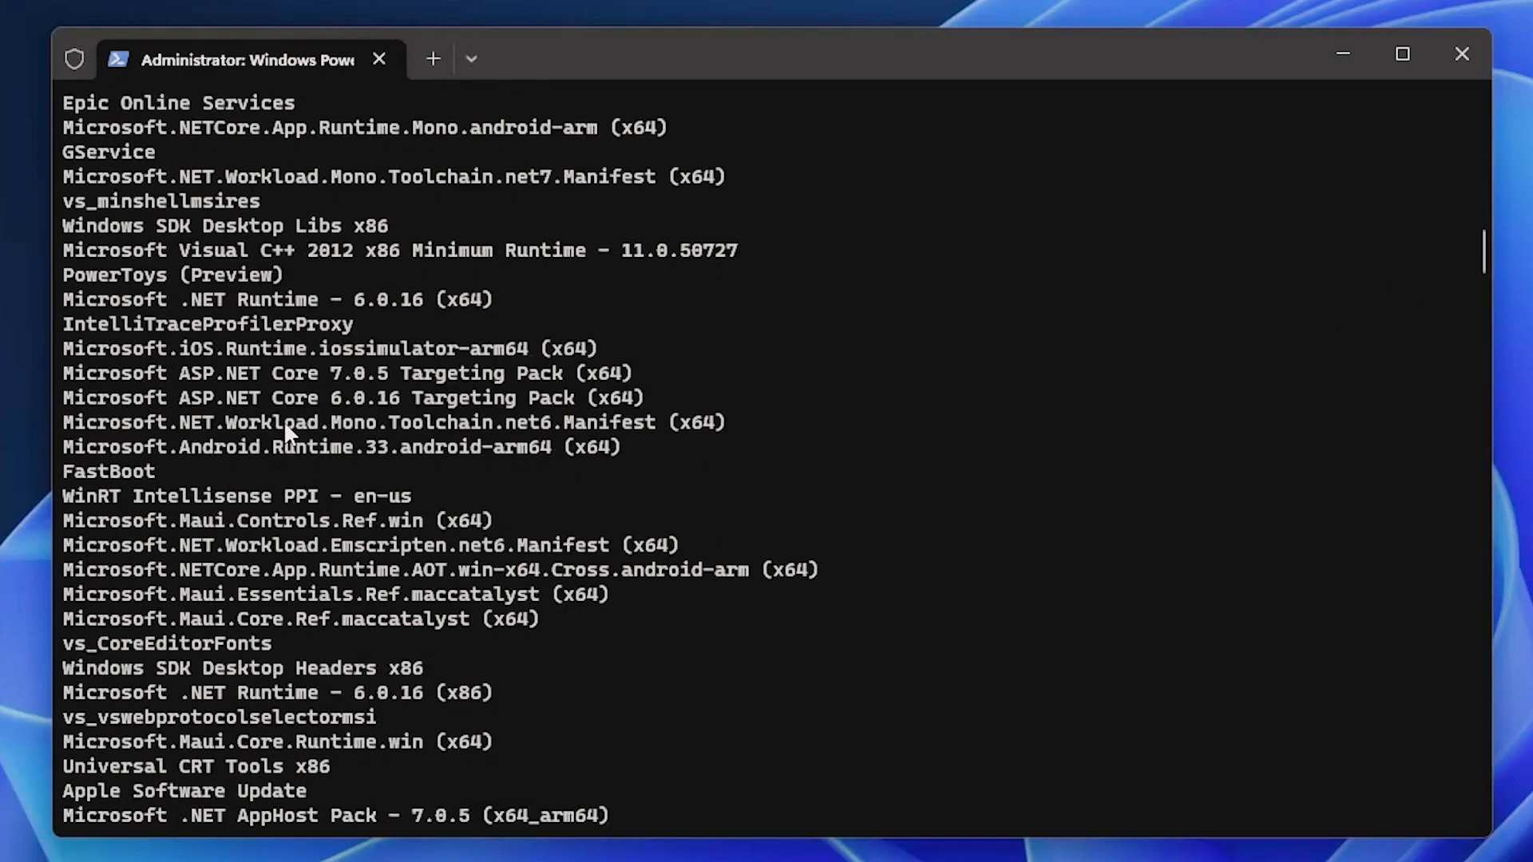
pyautogui.scroll(-3)
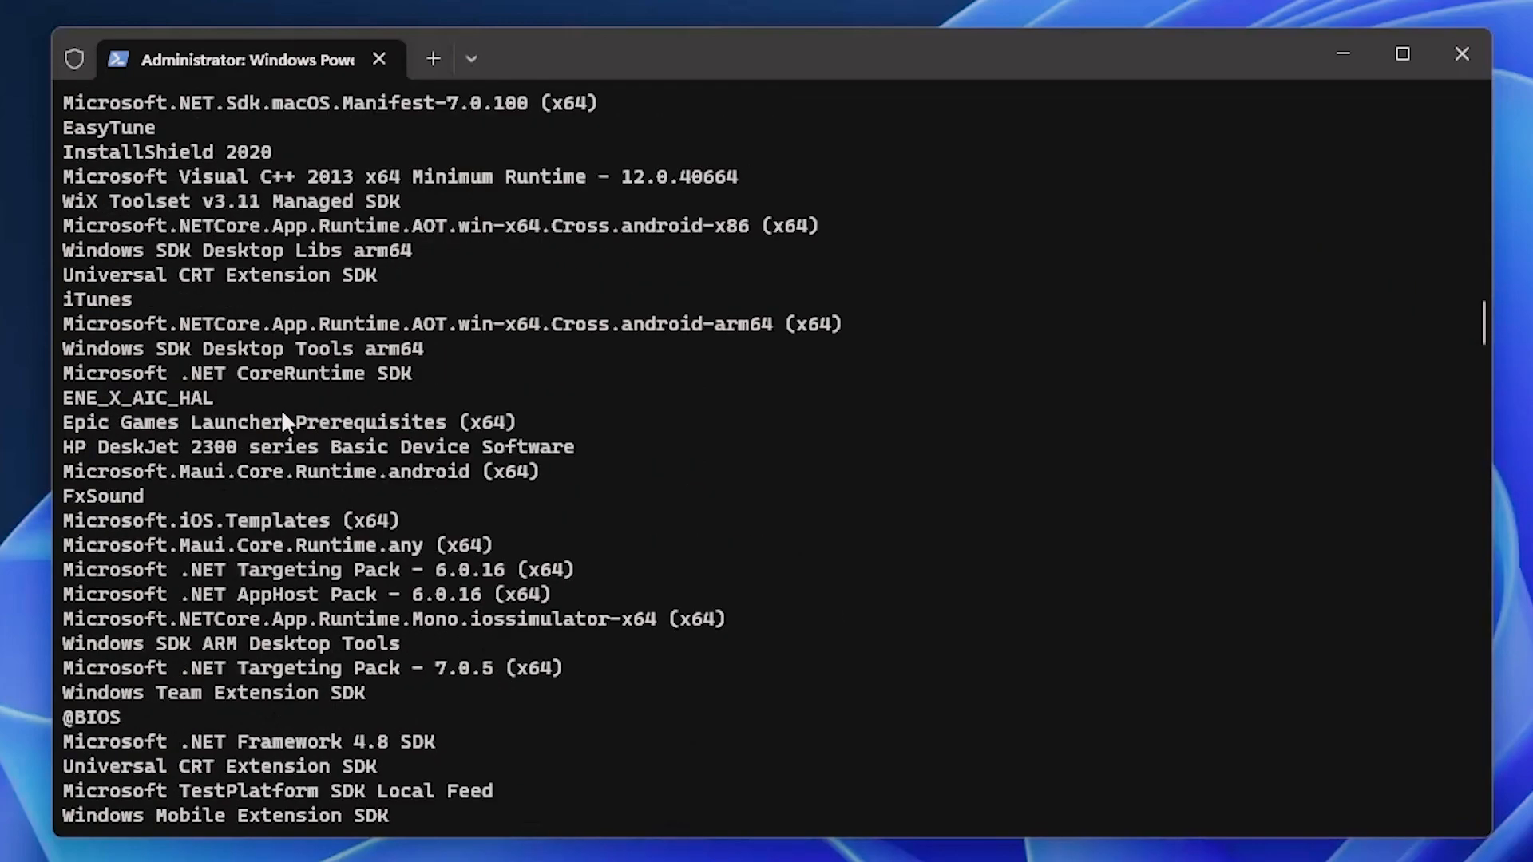
pyautogui.scroll(-3)
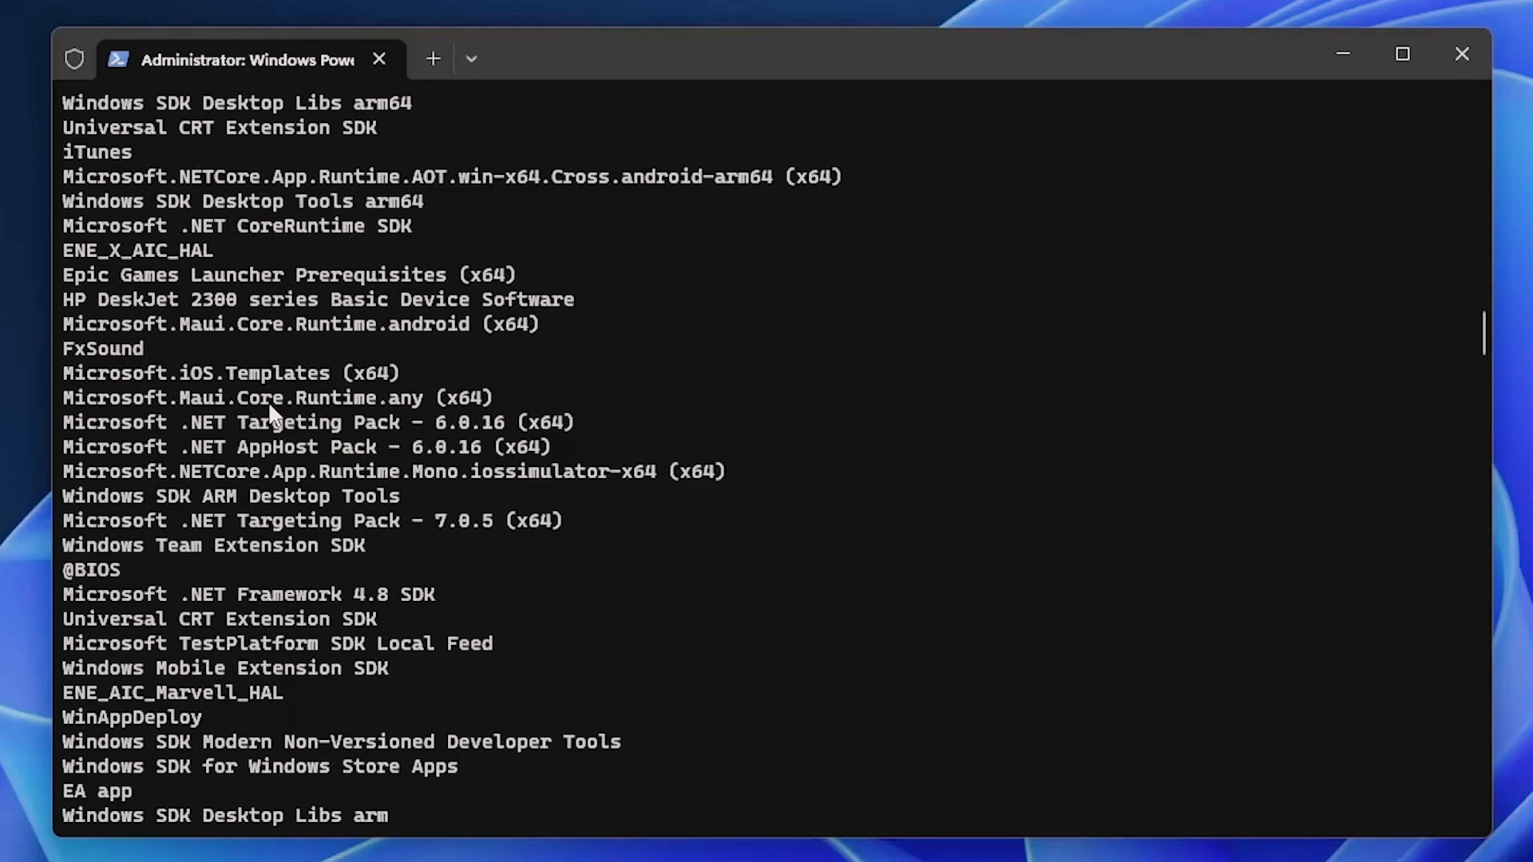
pyautogui.scroll(-3)
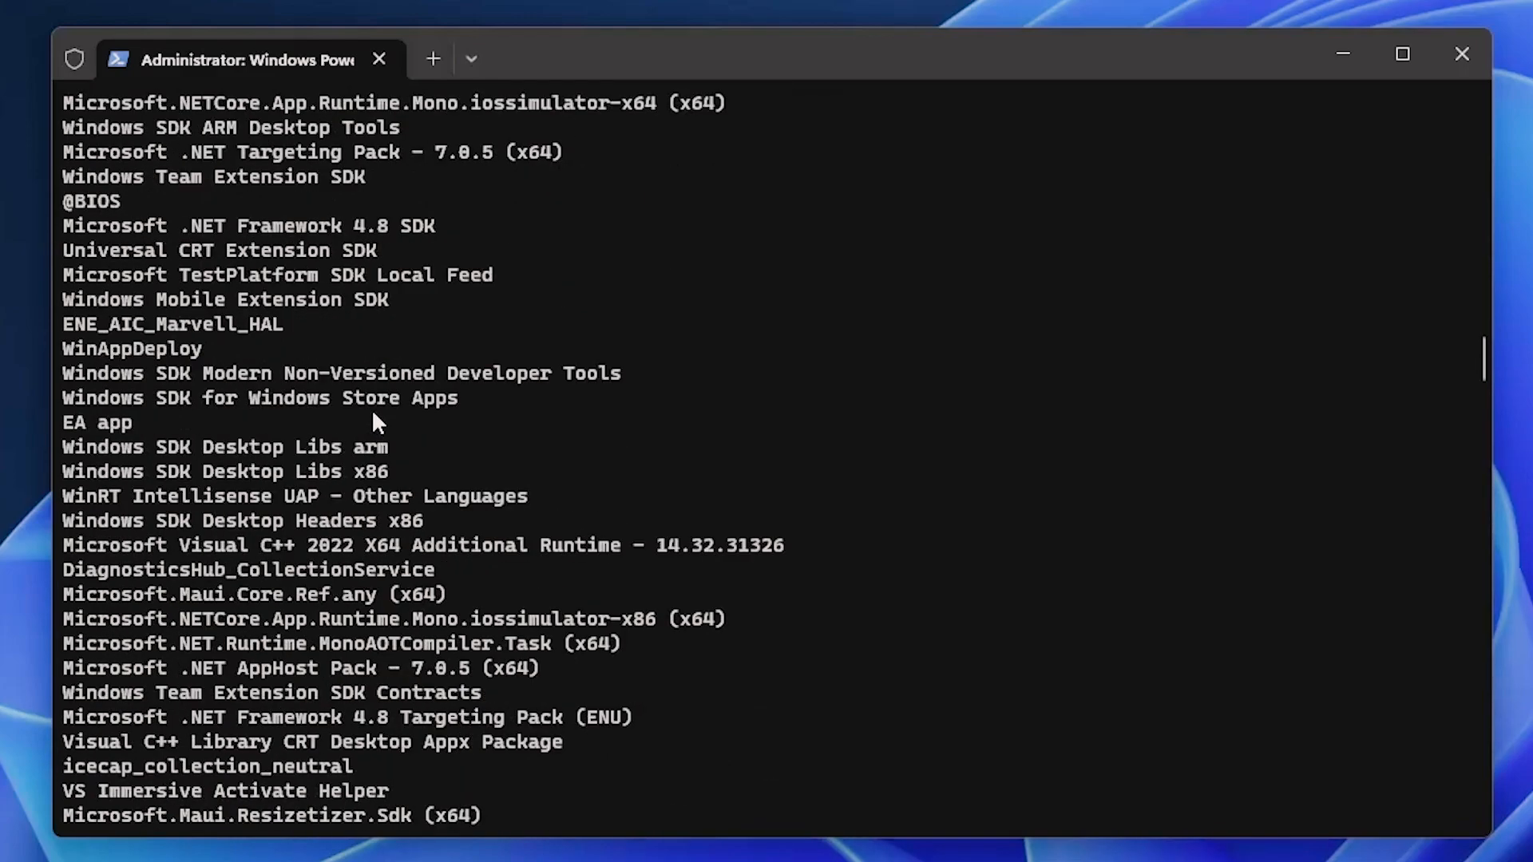
pyautogui.scroll(-3)
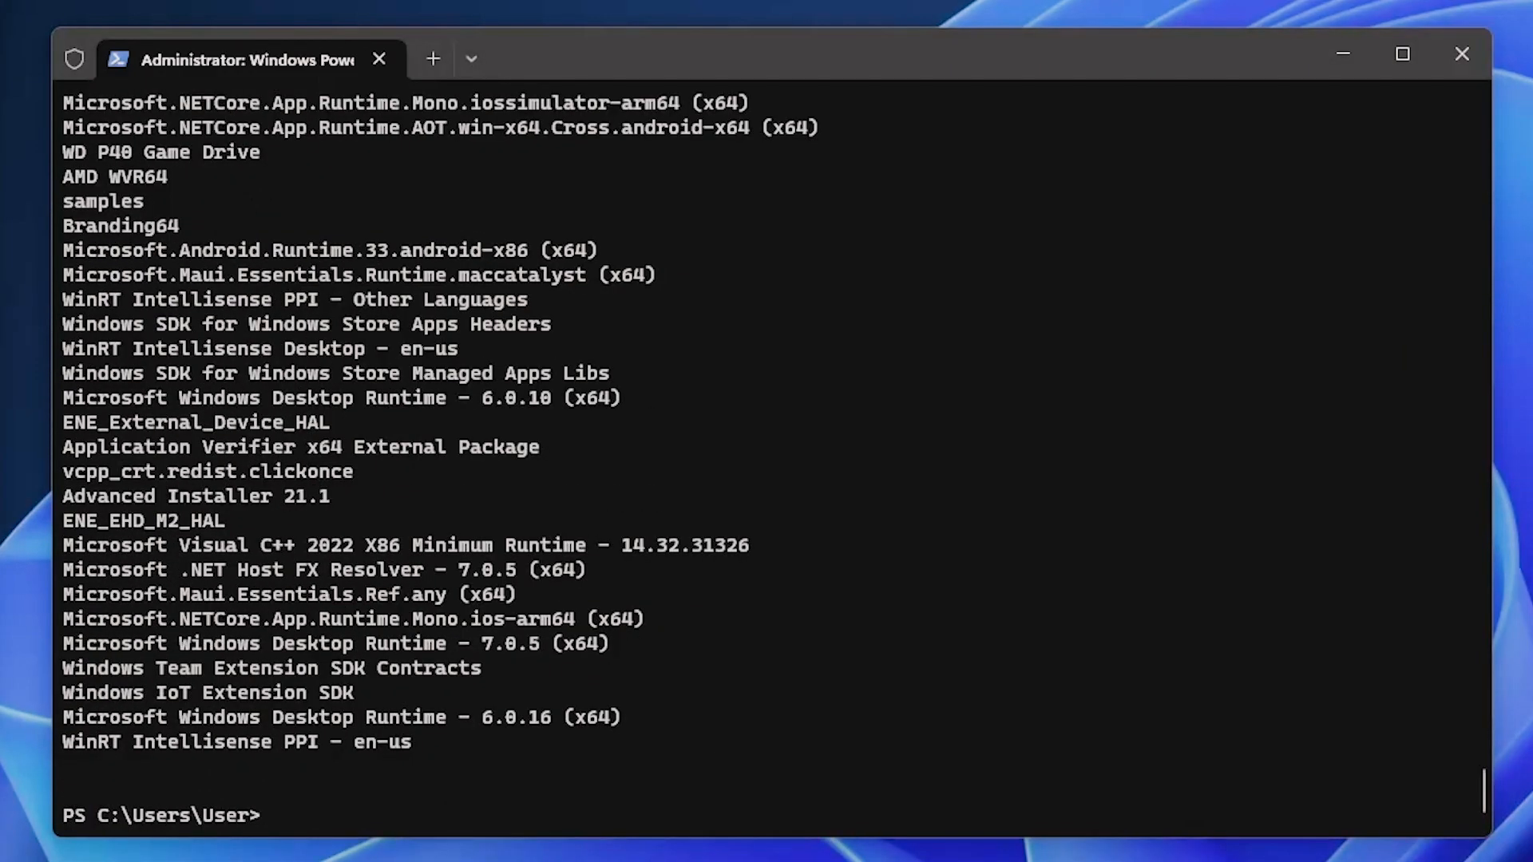
pyautogui.moveTo(351, 814)
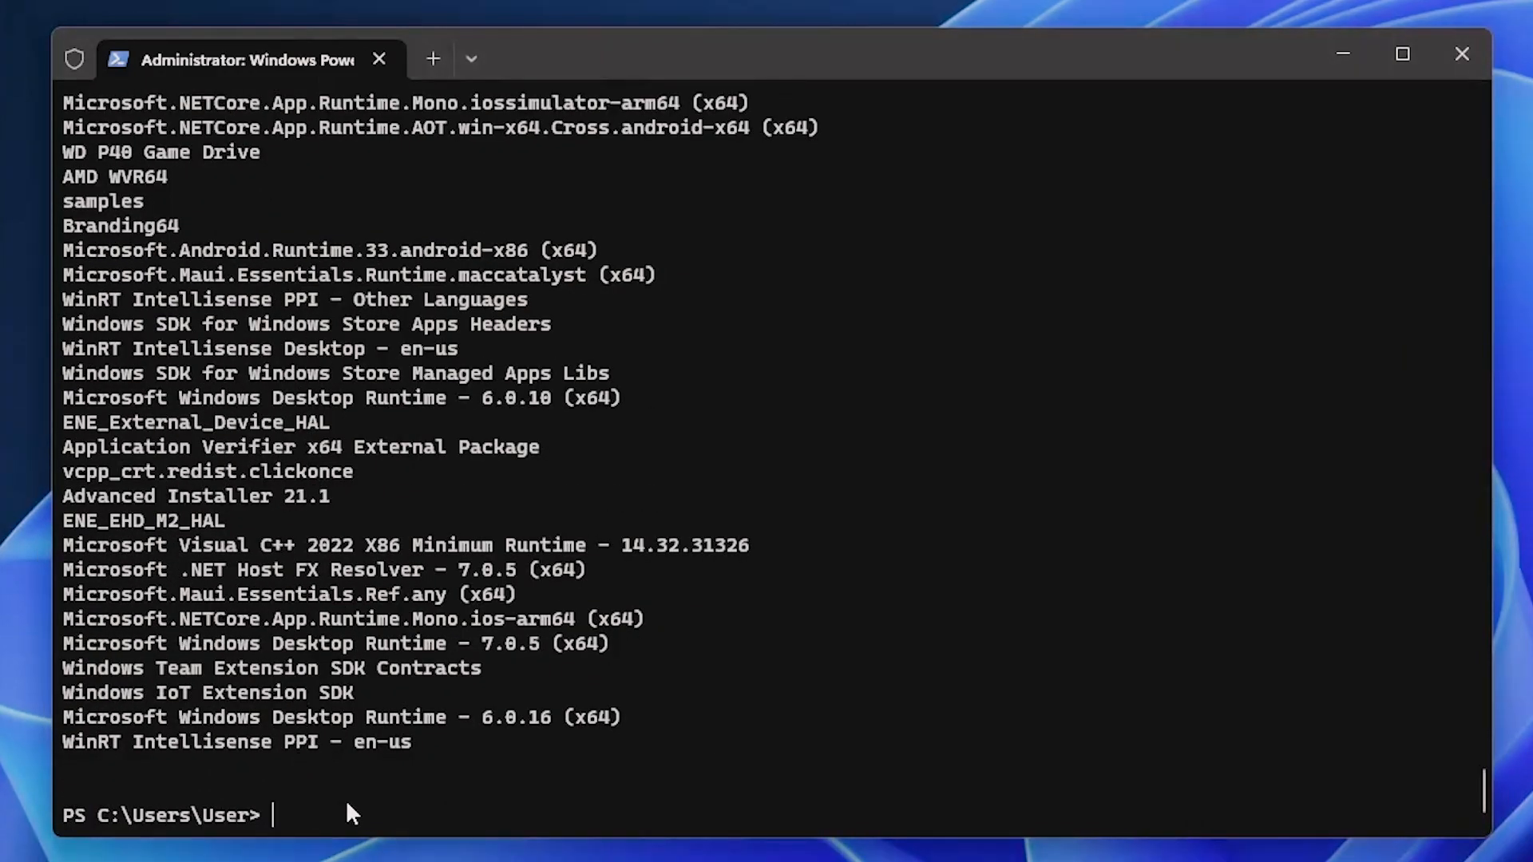
# Step: Filter Win32_Product for Name 'PowerShell Test Application' to show its vendor, version and identifying number
pyautogui.write('Get-WmiObject -Class Win32_Product | Where-Object{$_.Name -eq "PowerShell Test Application"}')
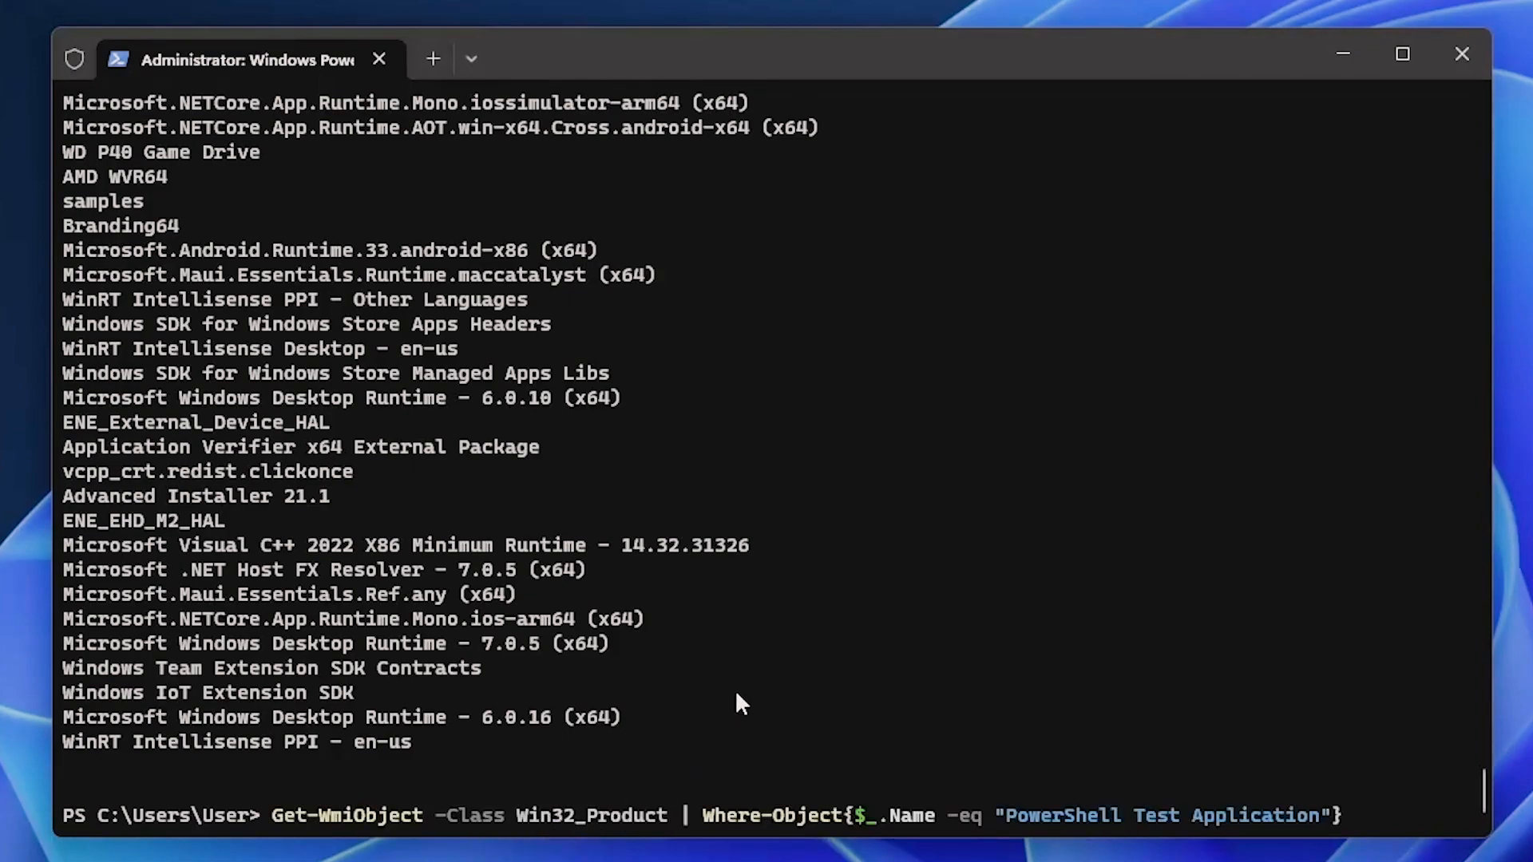
pyautogui.moveTo(938, 831)
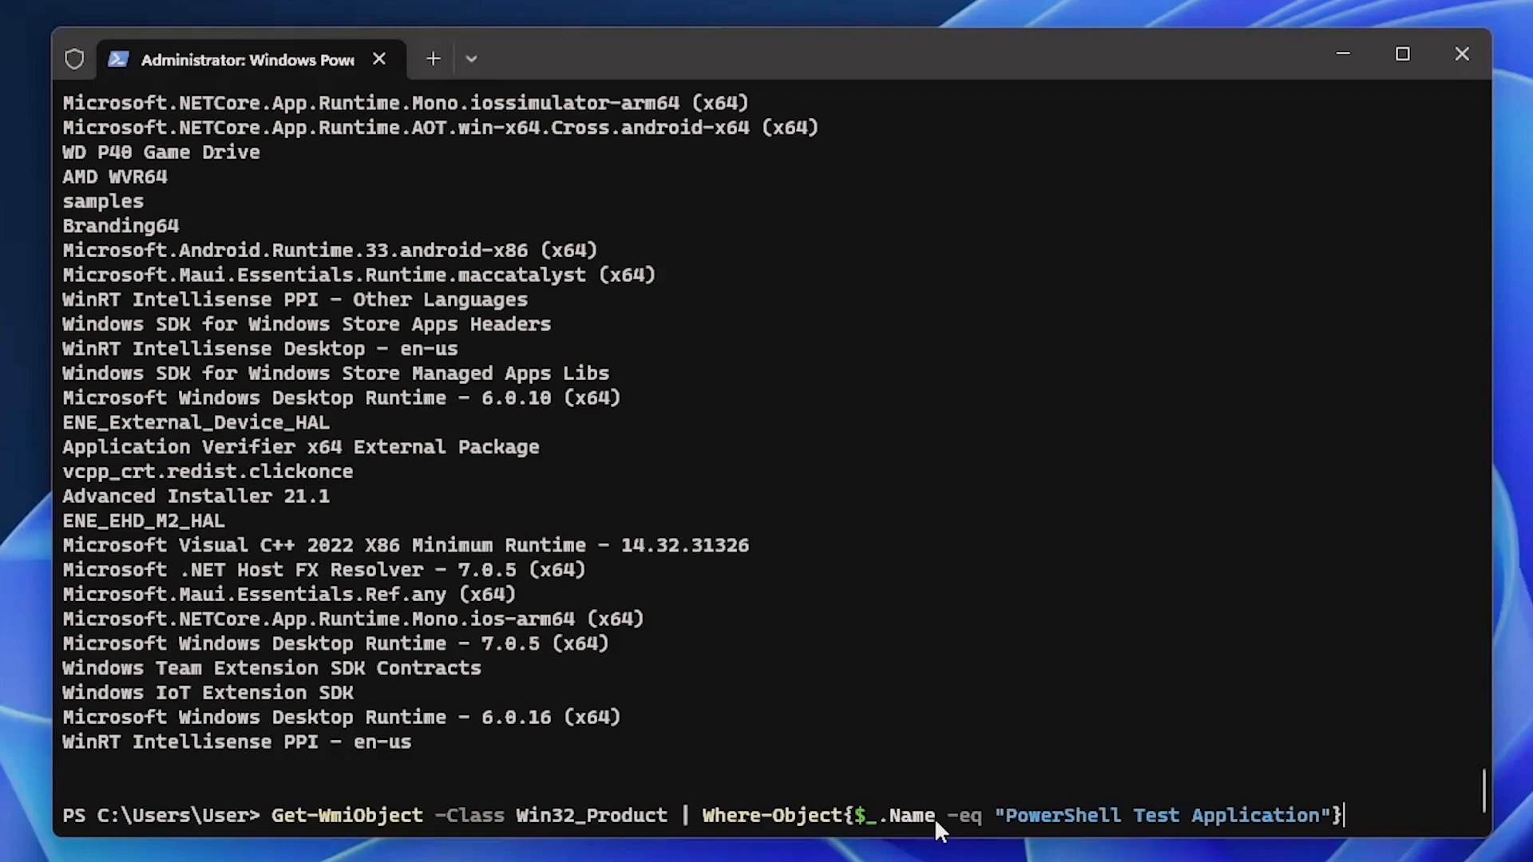
pyautogui.moveTo(1266, 735)
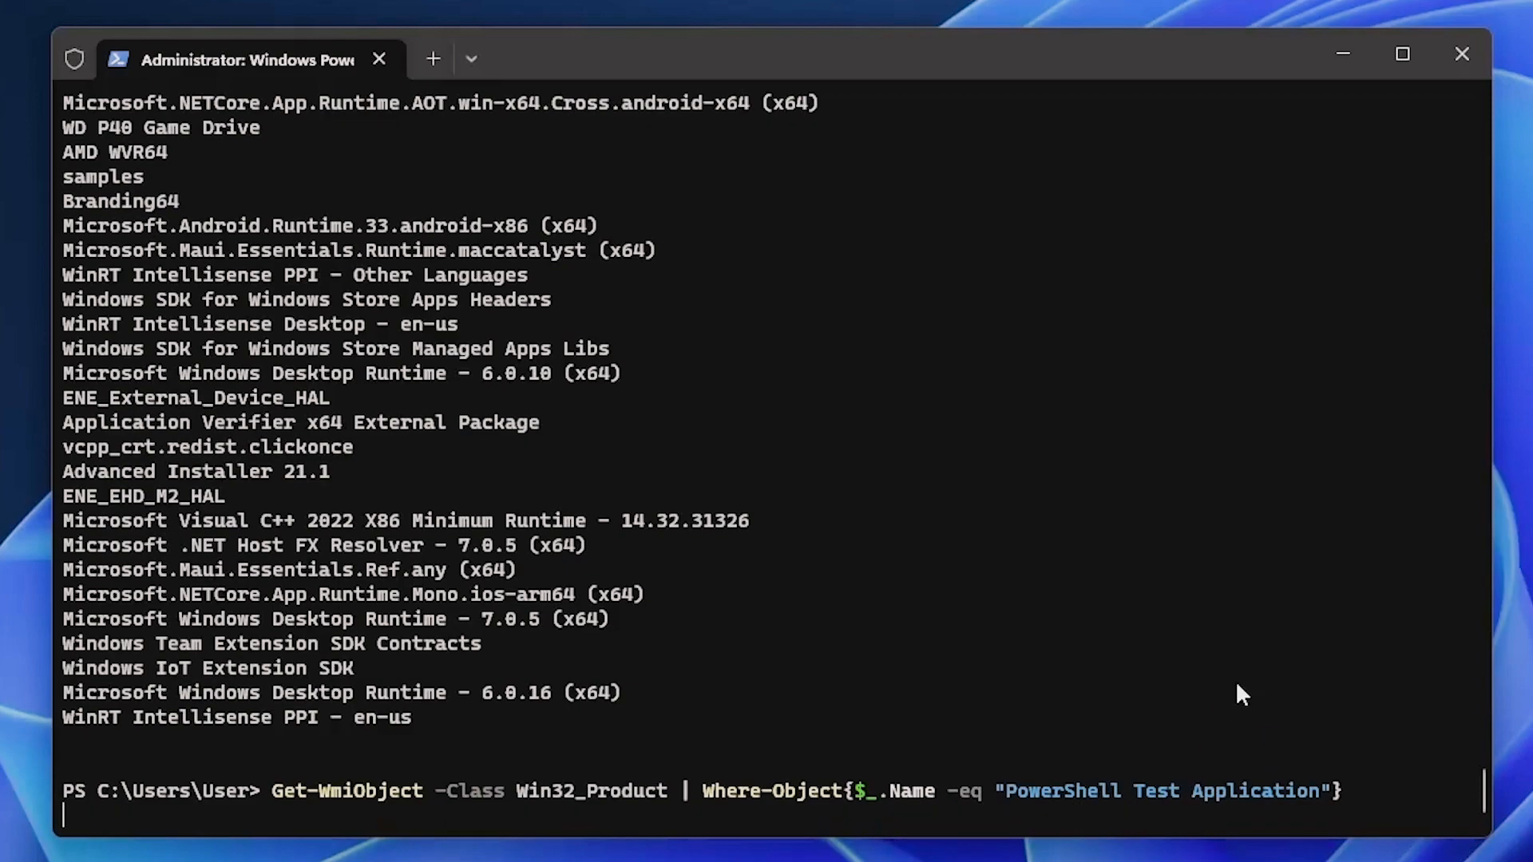
pyautogui.moveTo(1227, 649)
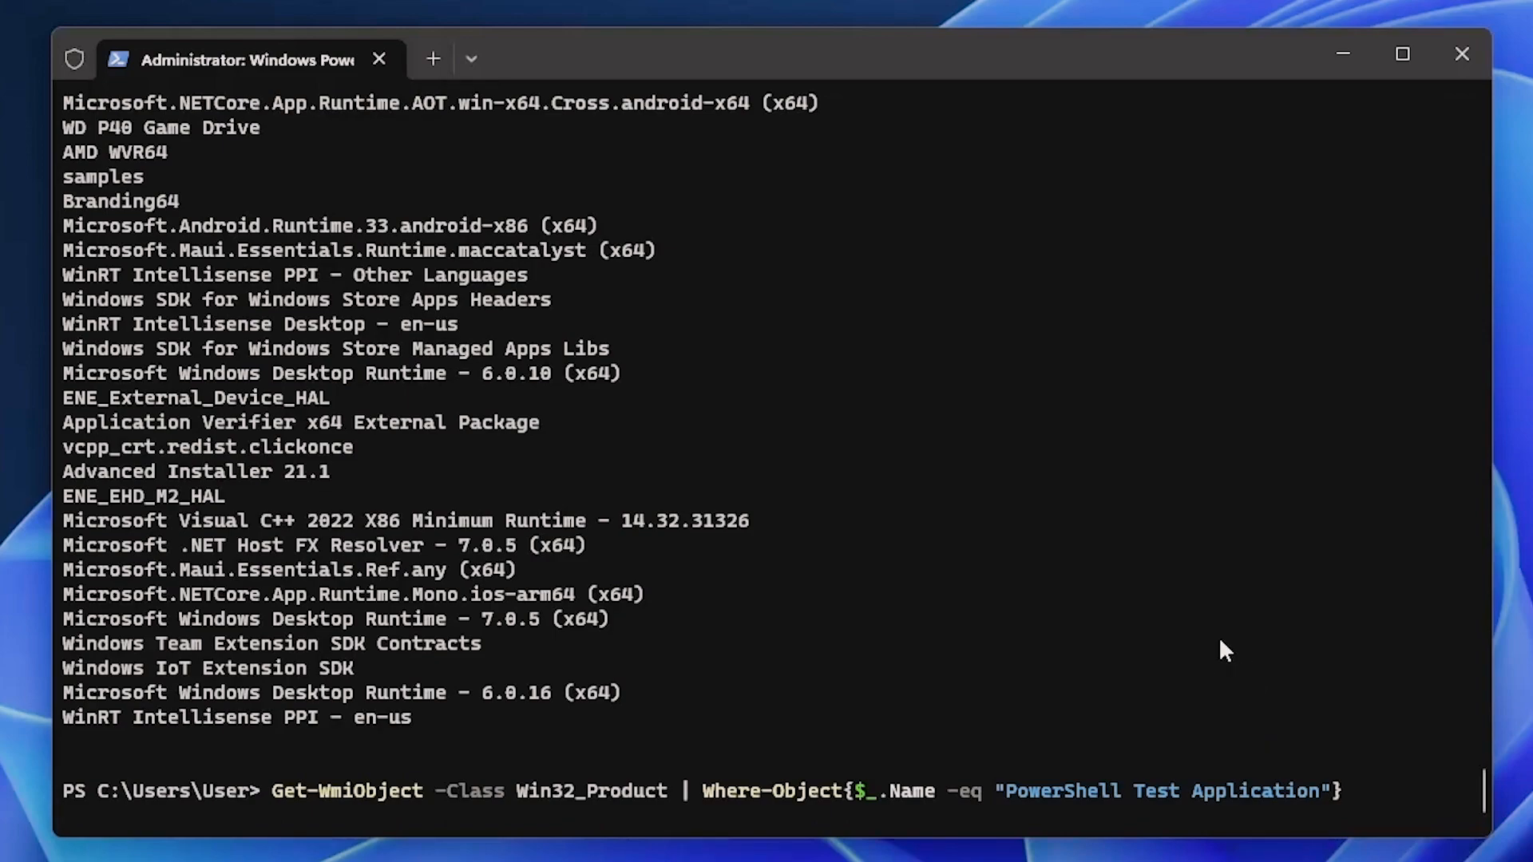
pyautogui.press('Return')
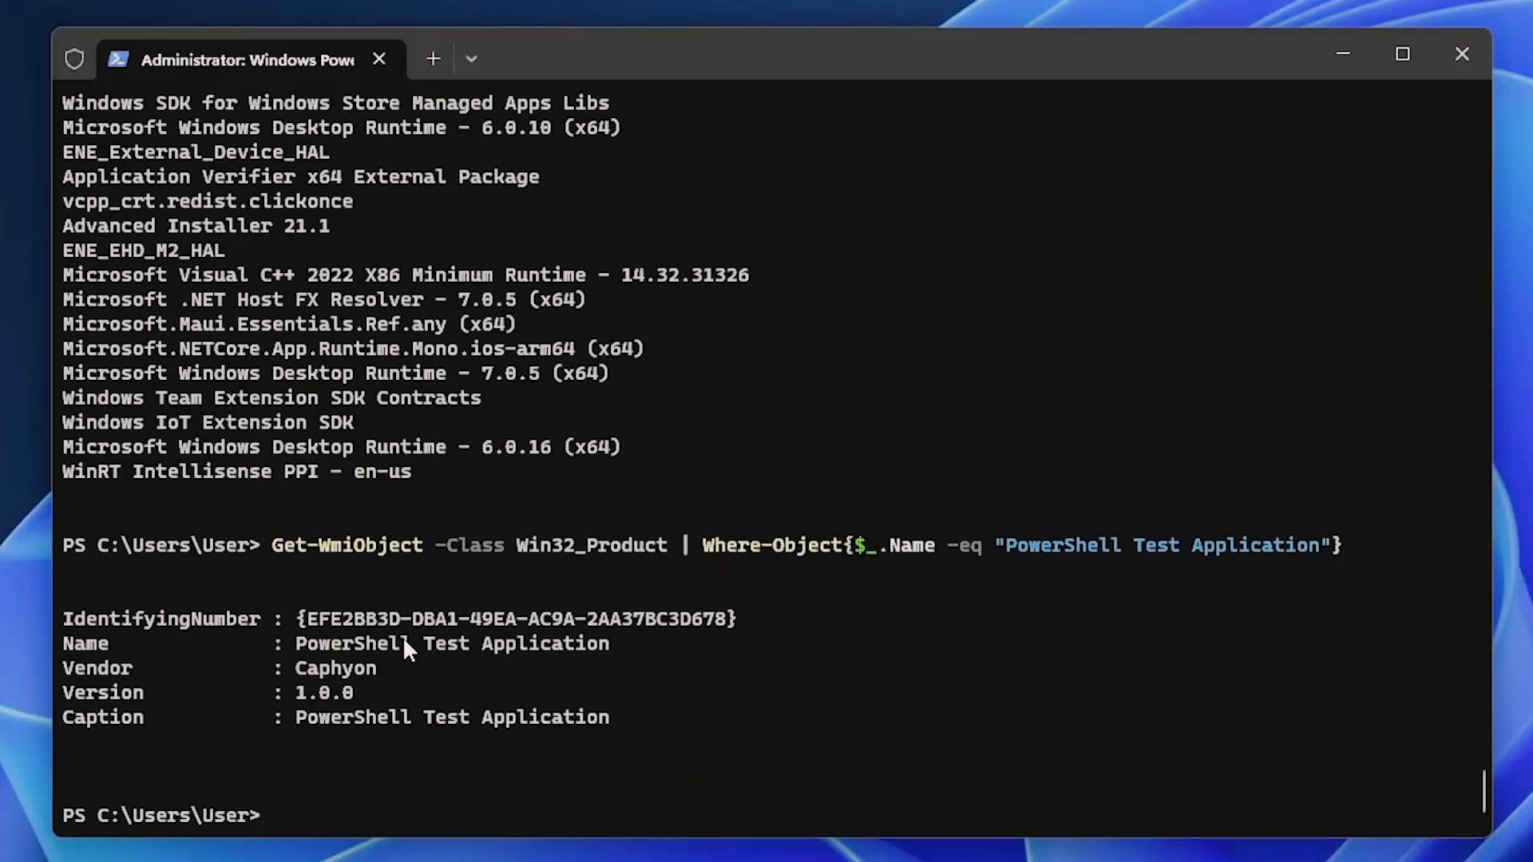
pyautogui.moveTo(722, 645)
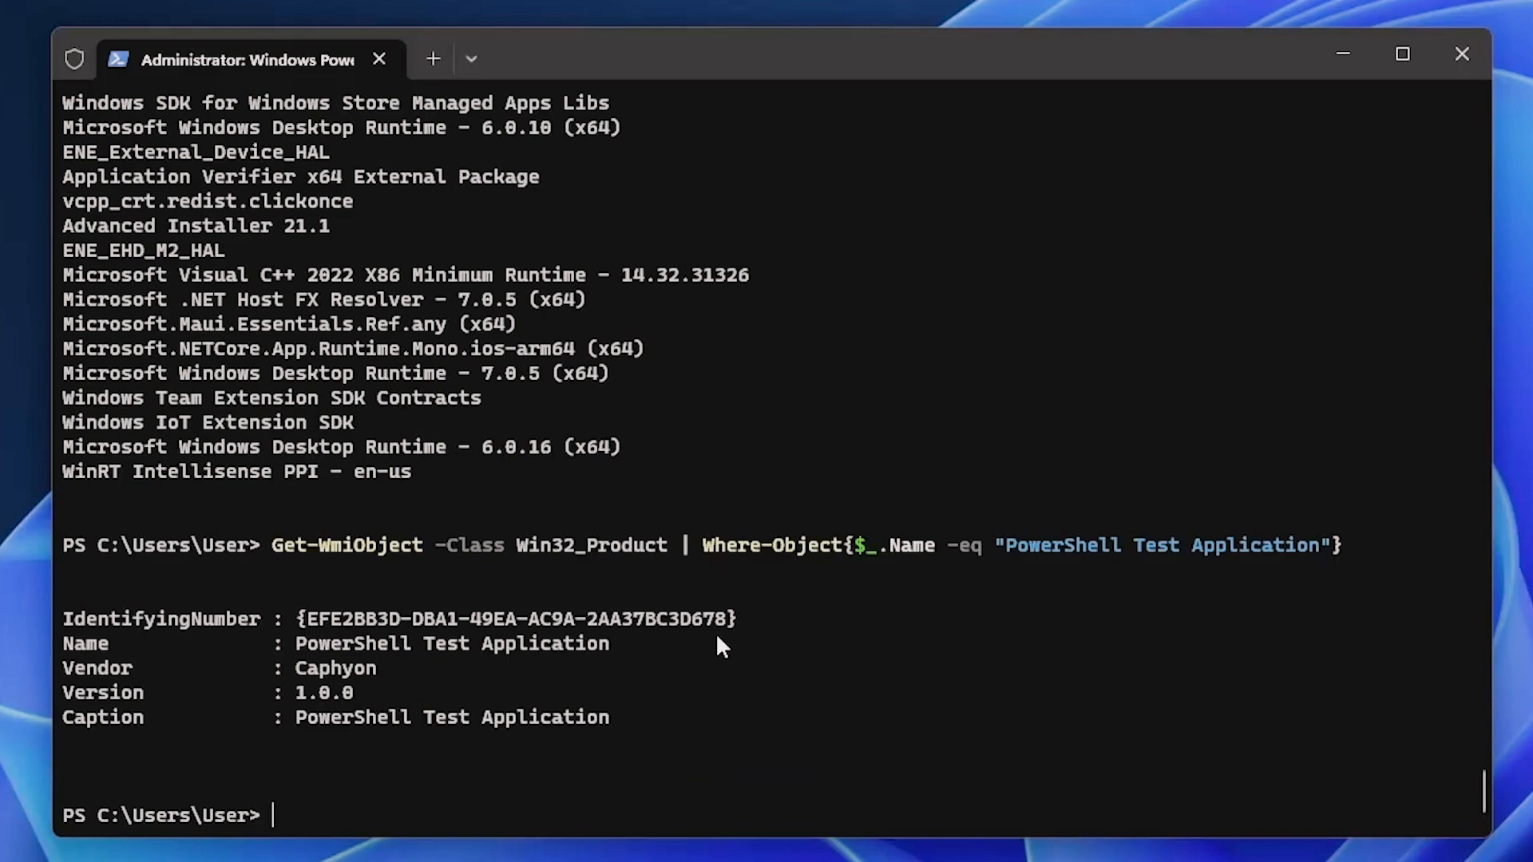
pyautogui.moveTo(269, 650)
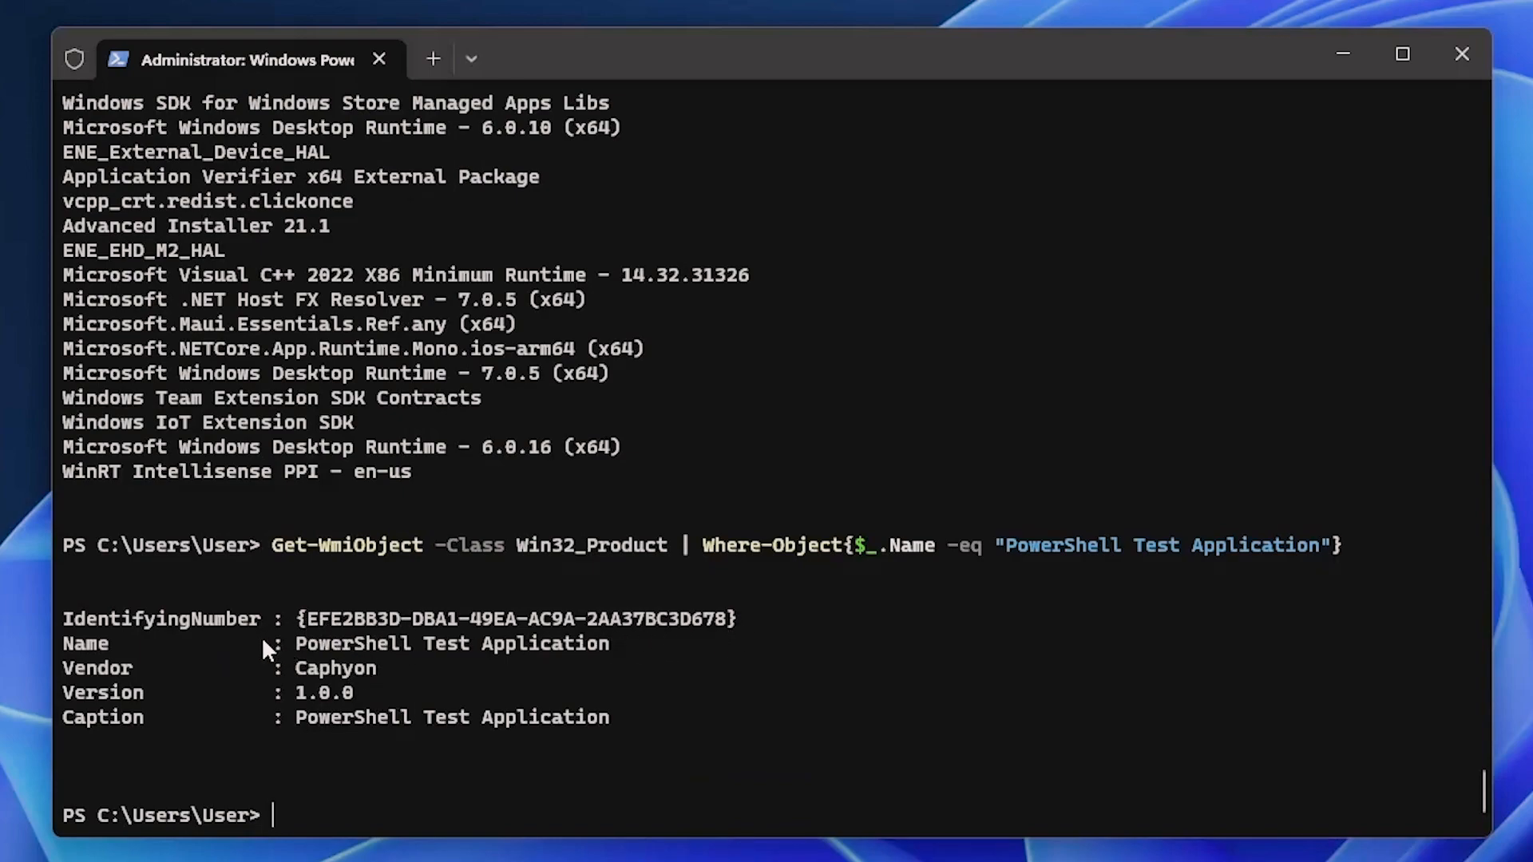
pyautogui.moveTo(364, 745)
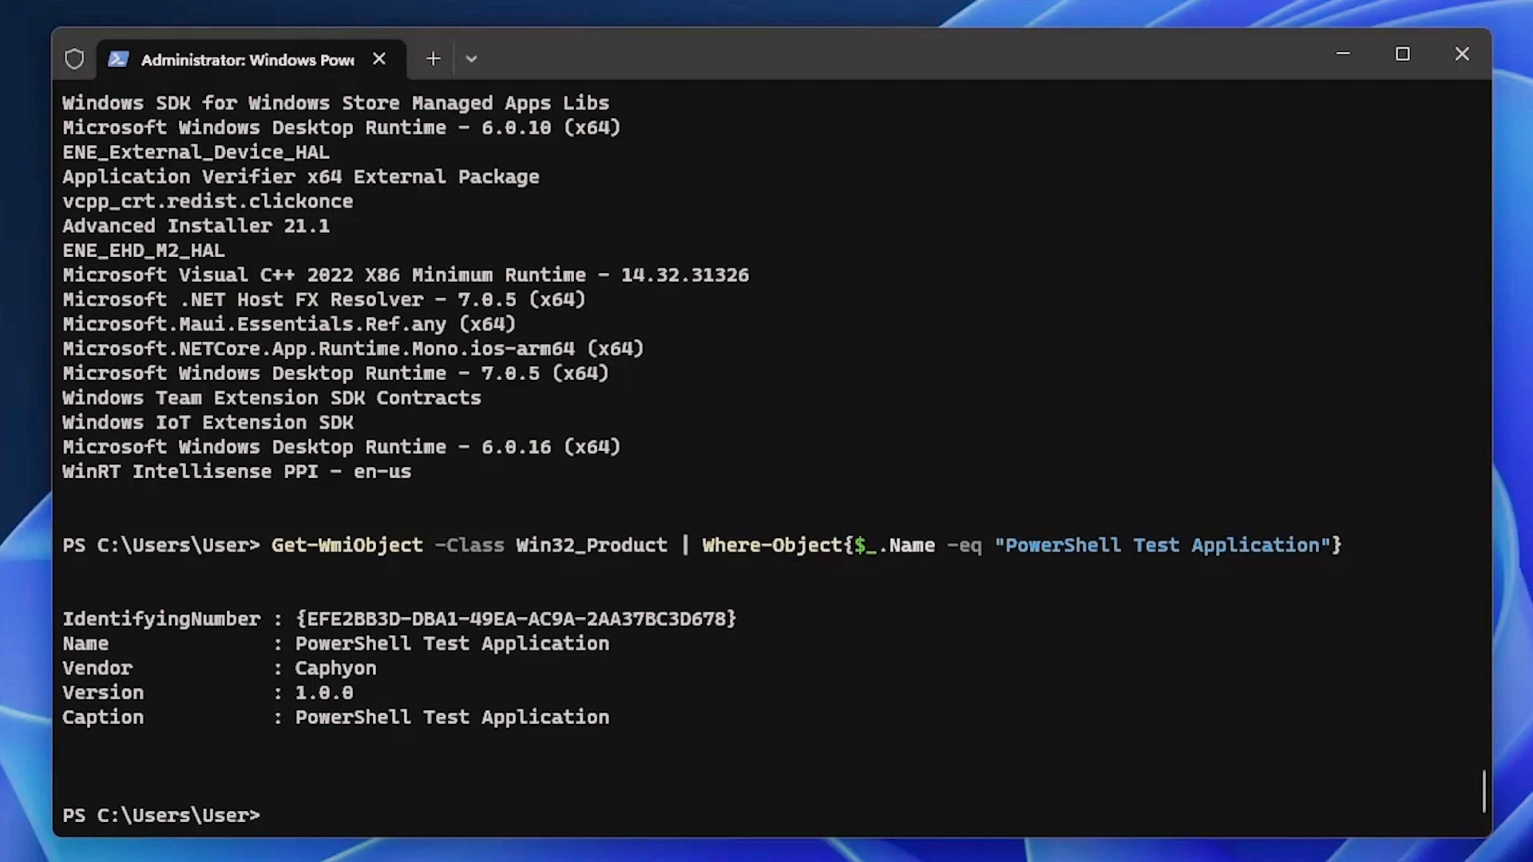
pyautogui.moveTo(912, 665)
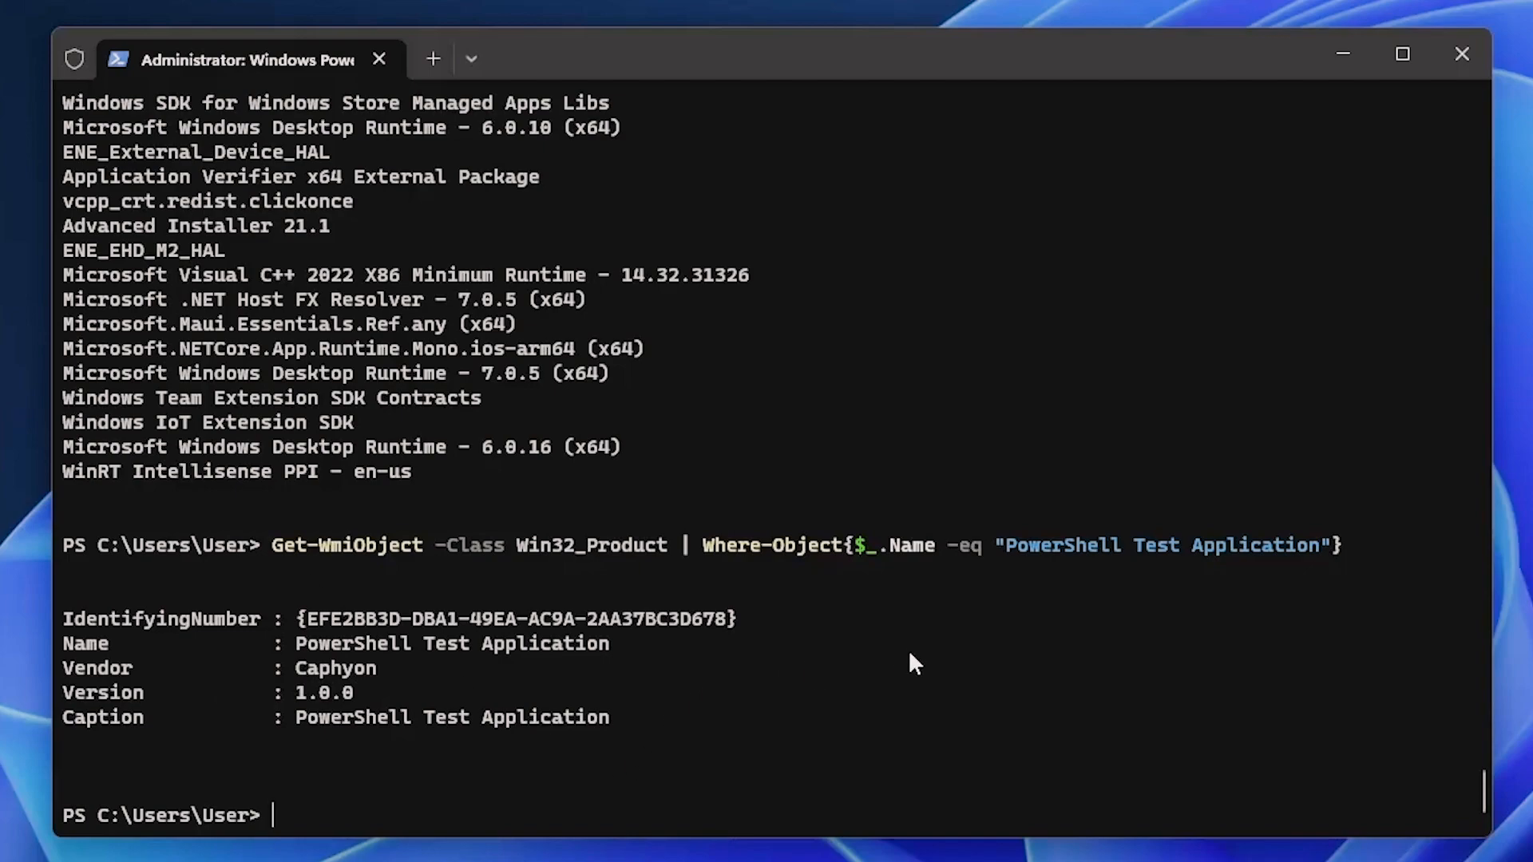
pyautogui.moveTo(279, 552)
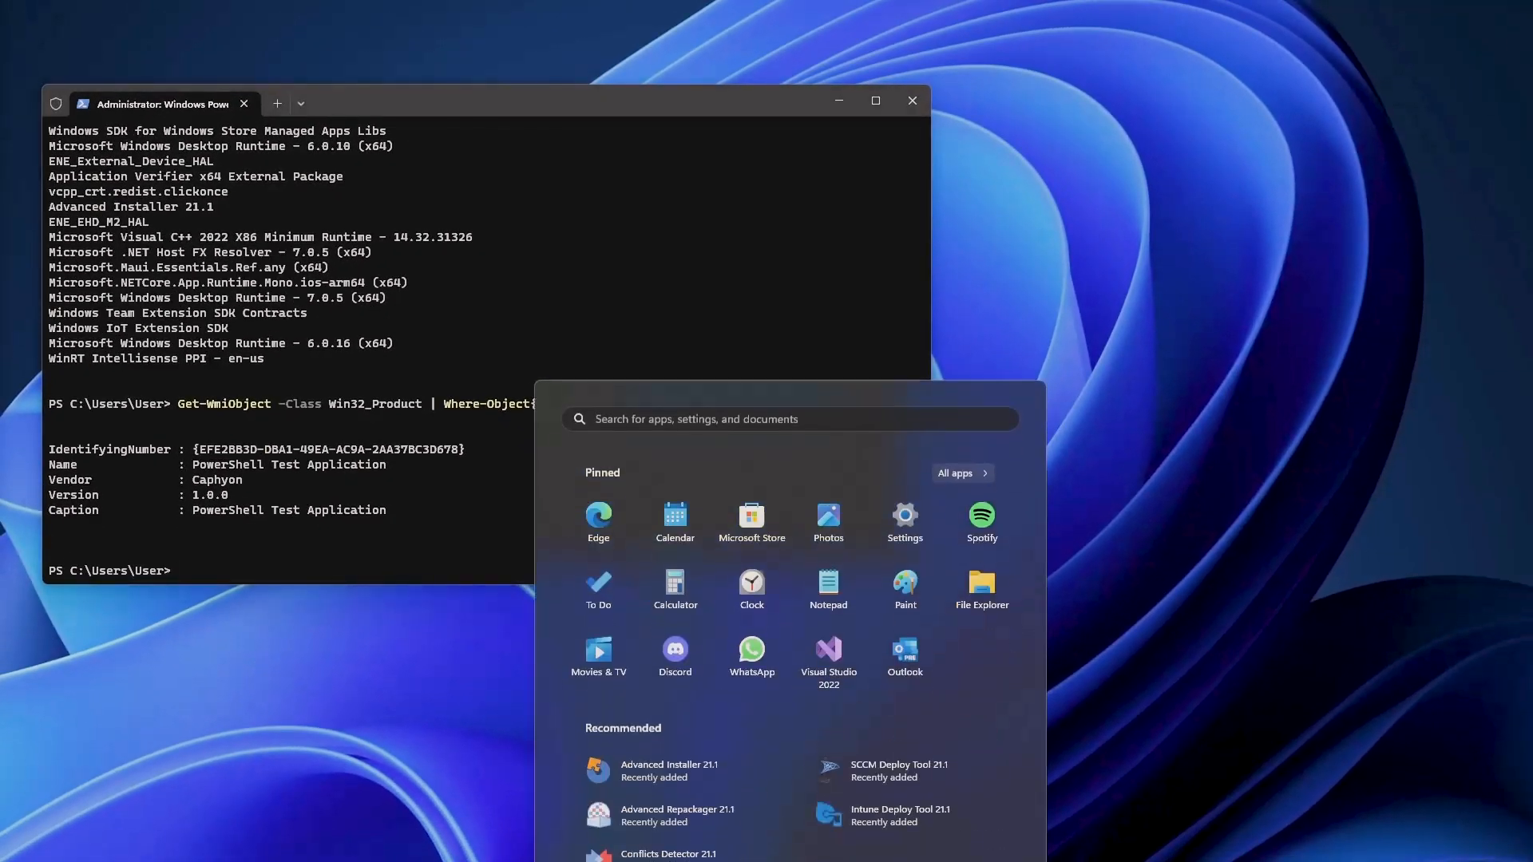
# Step: Search Start for 'power' and launch PowerShell ISE showing the $MyApp.Uninstall() script
pyautogui.write('power')
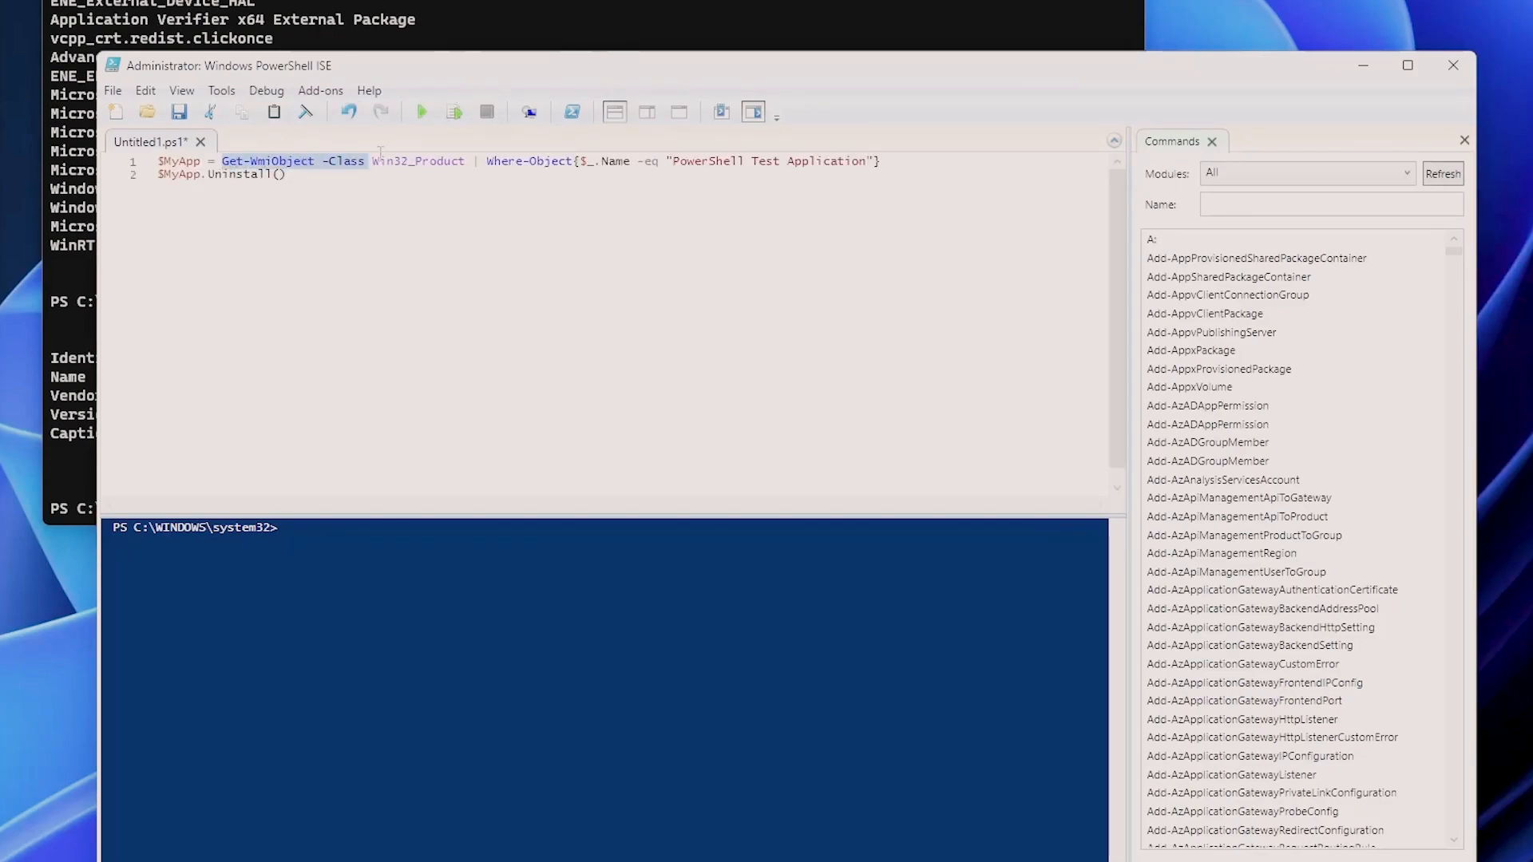
pyautogui.click(220, 208)
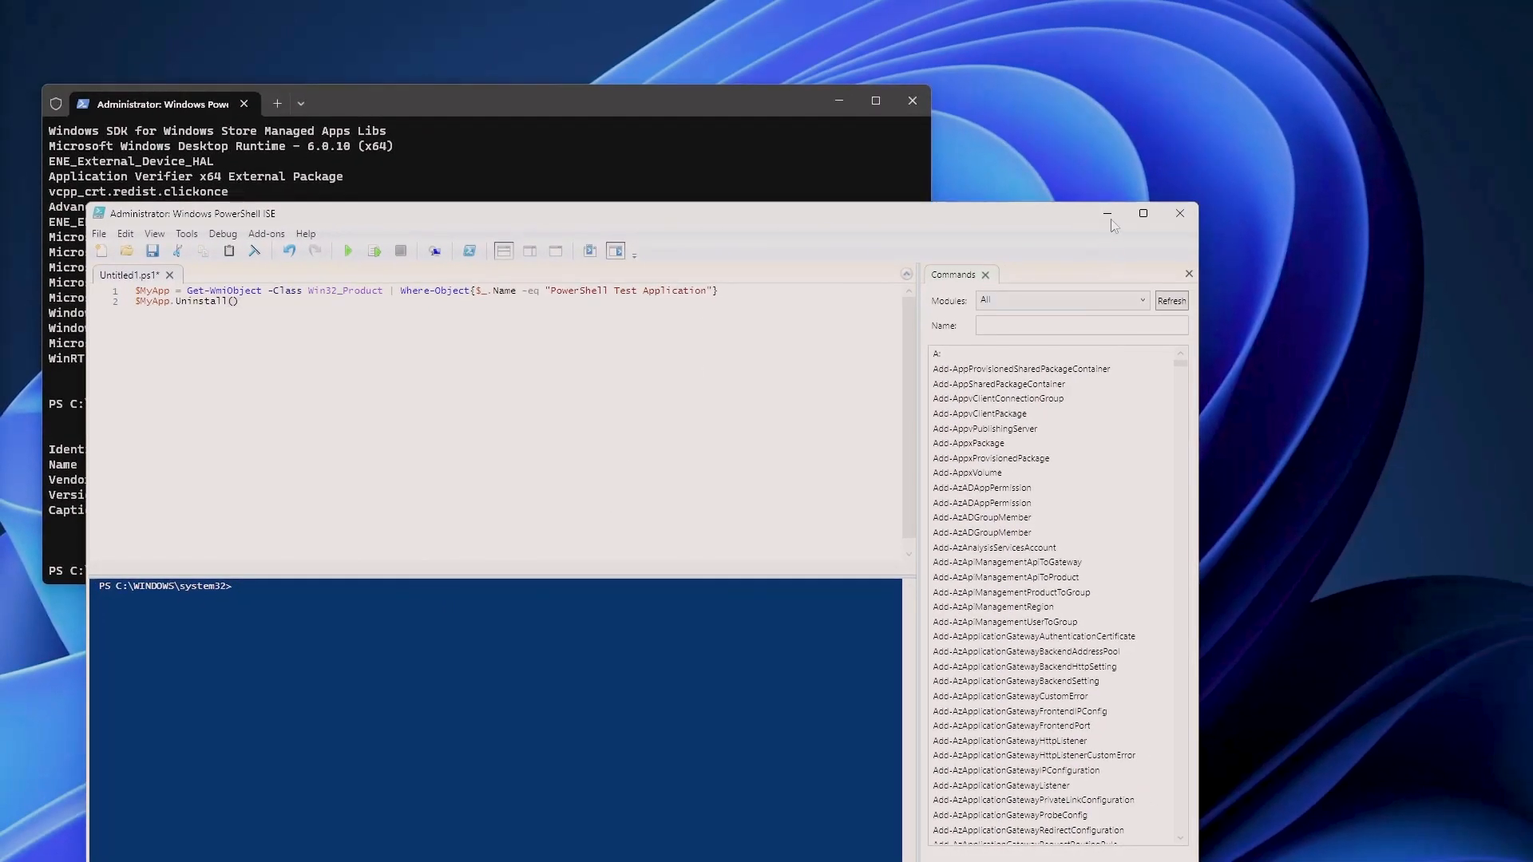
# Step: Back in the console, run Get-PackageProvider | Select Name, Version
pyautogui.click(1179, 213)
pyautogui.write('Get-PackageProvider | Select Name, Version')
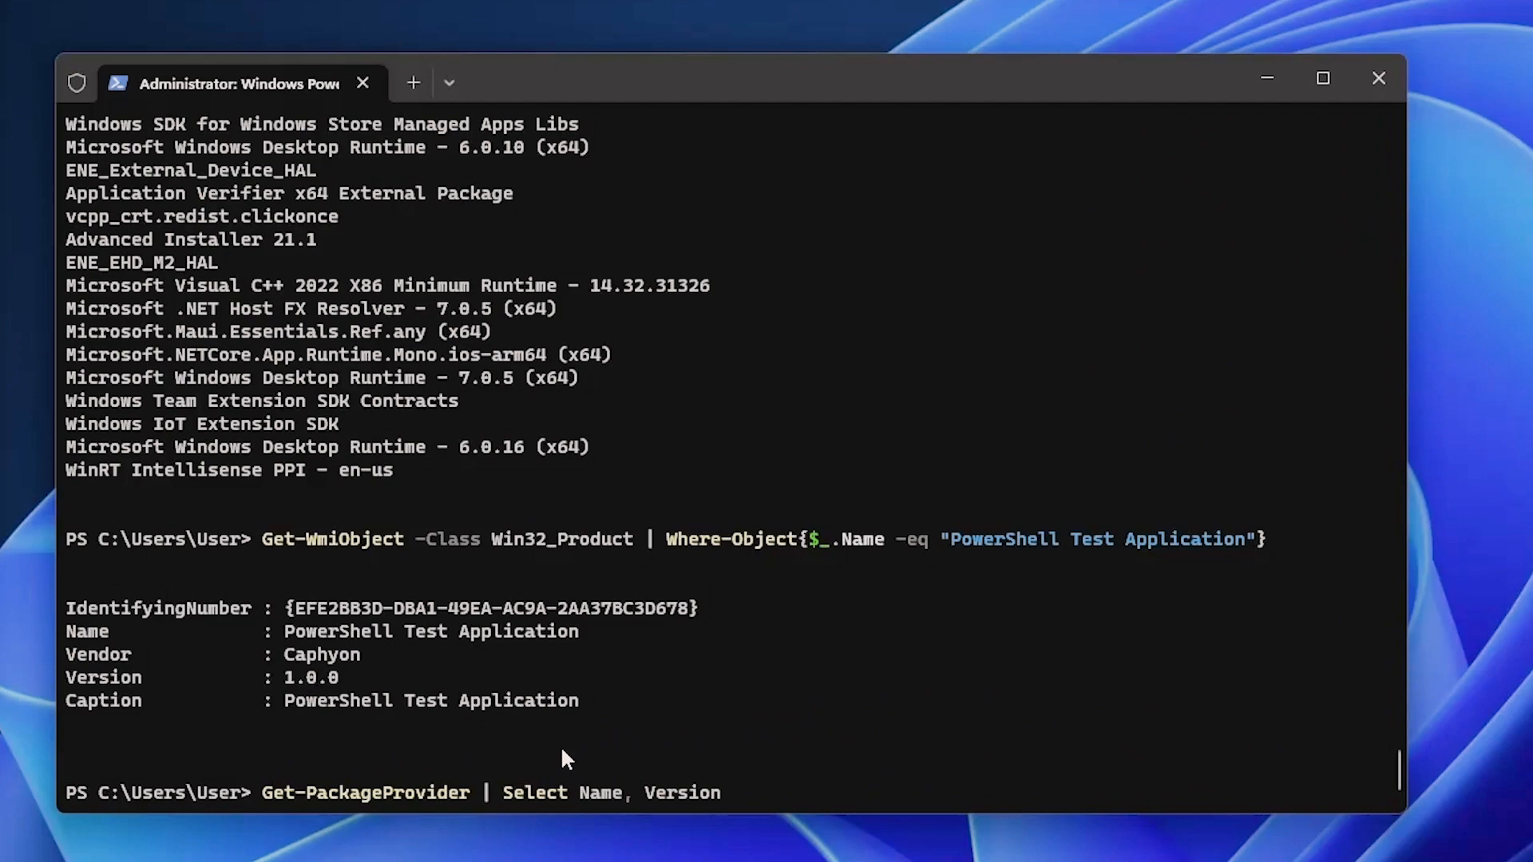
pyautogui.scroll(3)
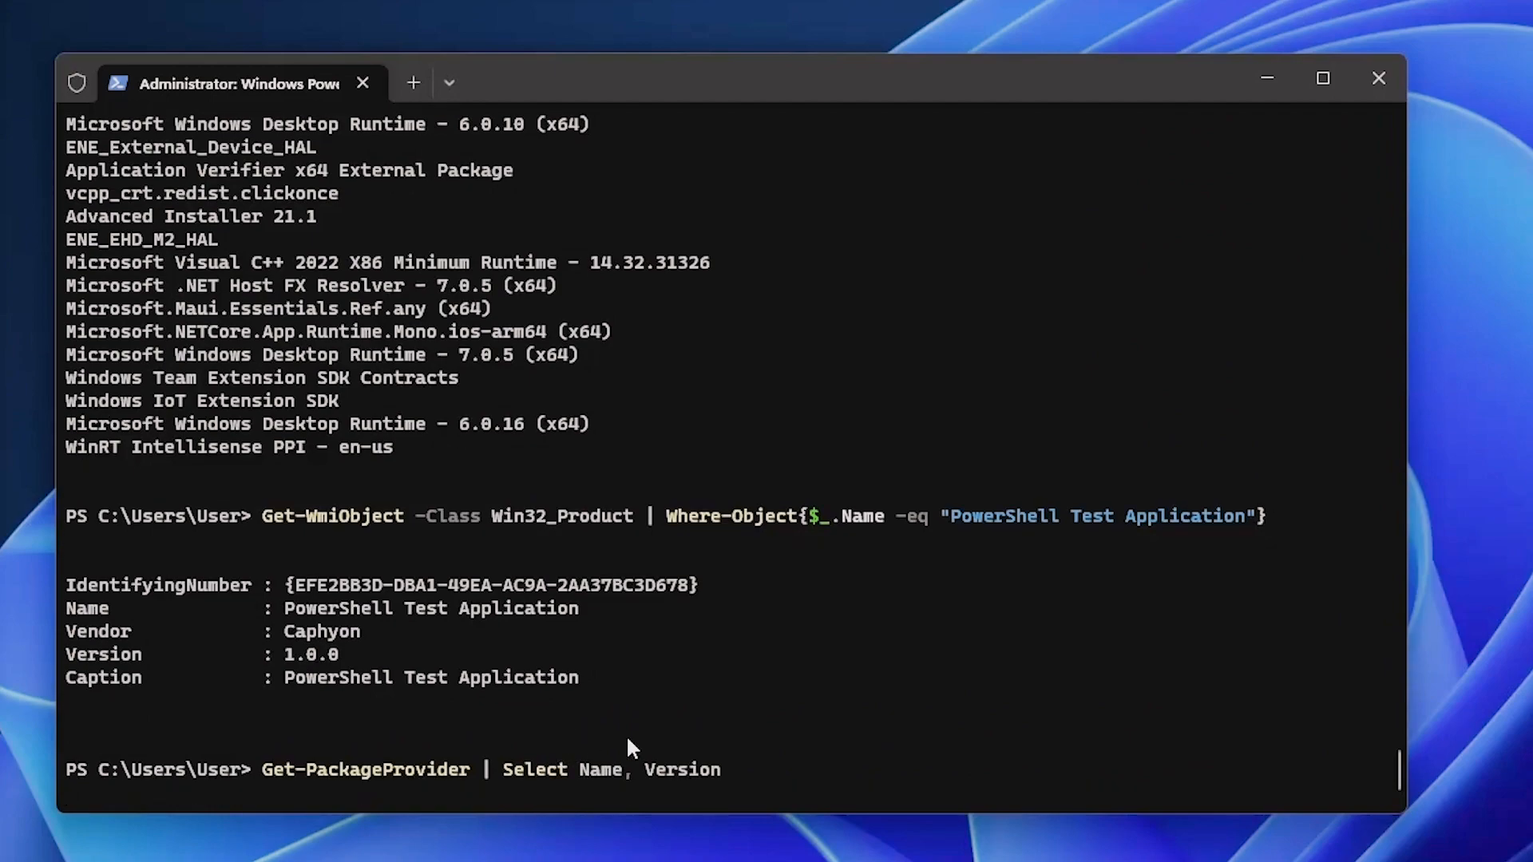
pyautogui.press('Return')
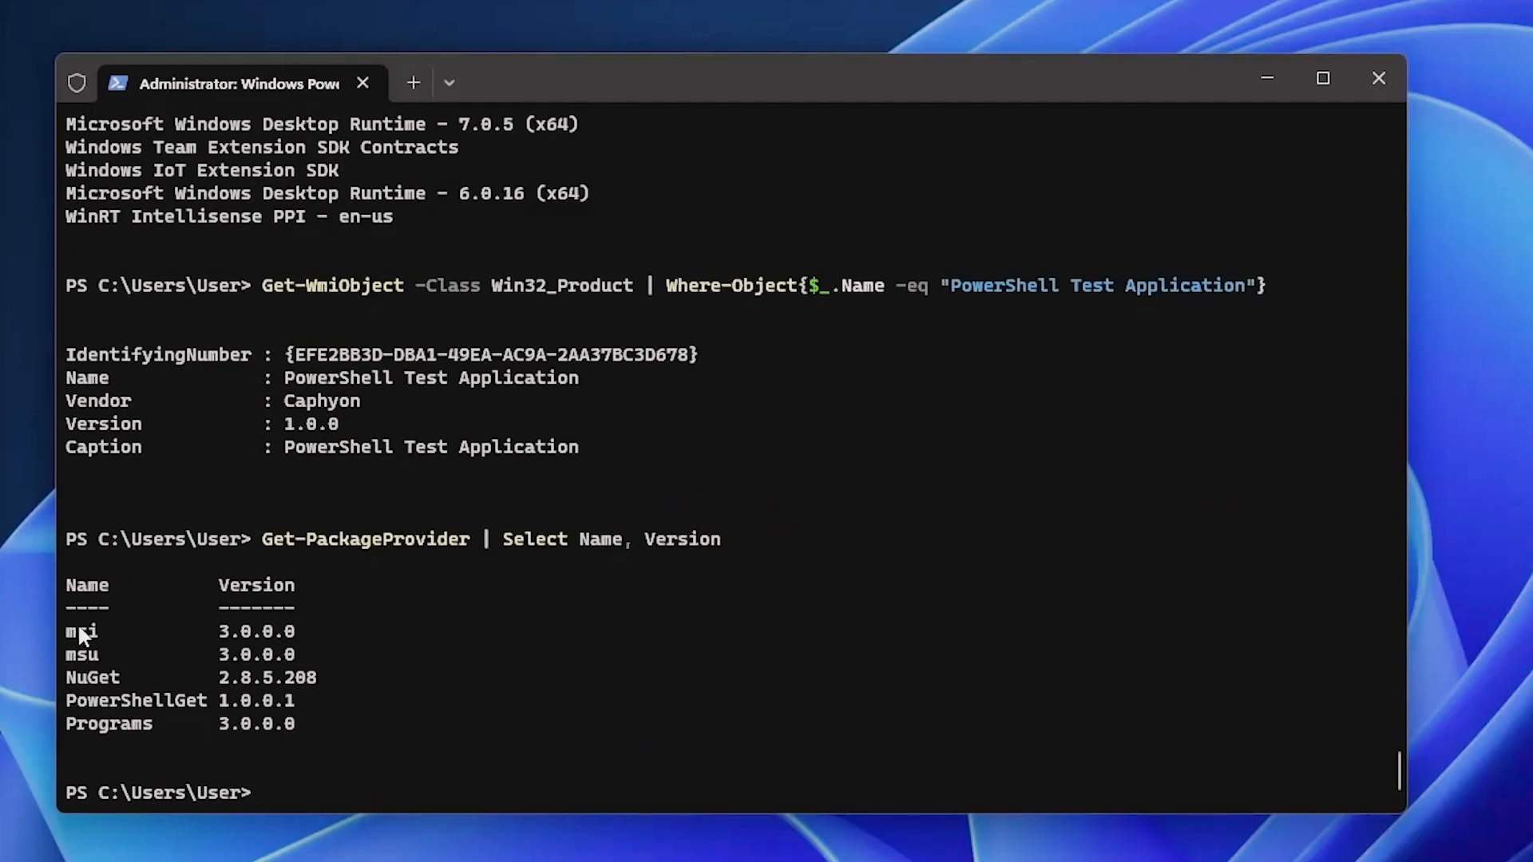
pyautogui.moveTo(88, 661)
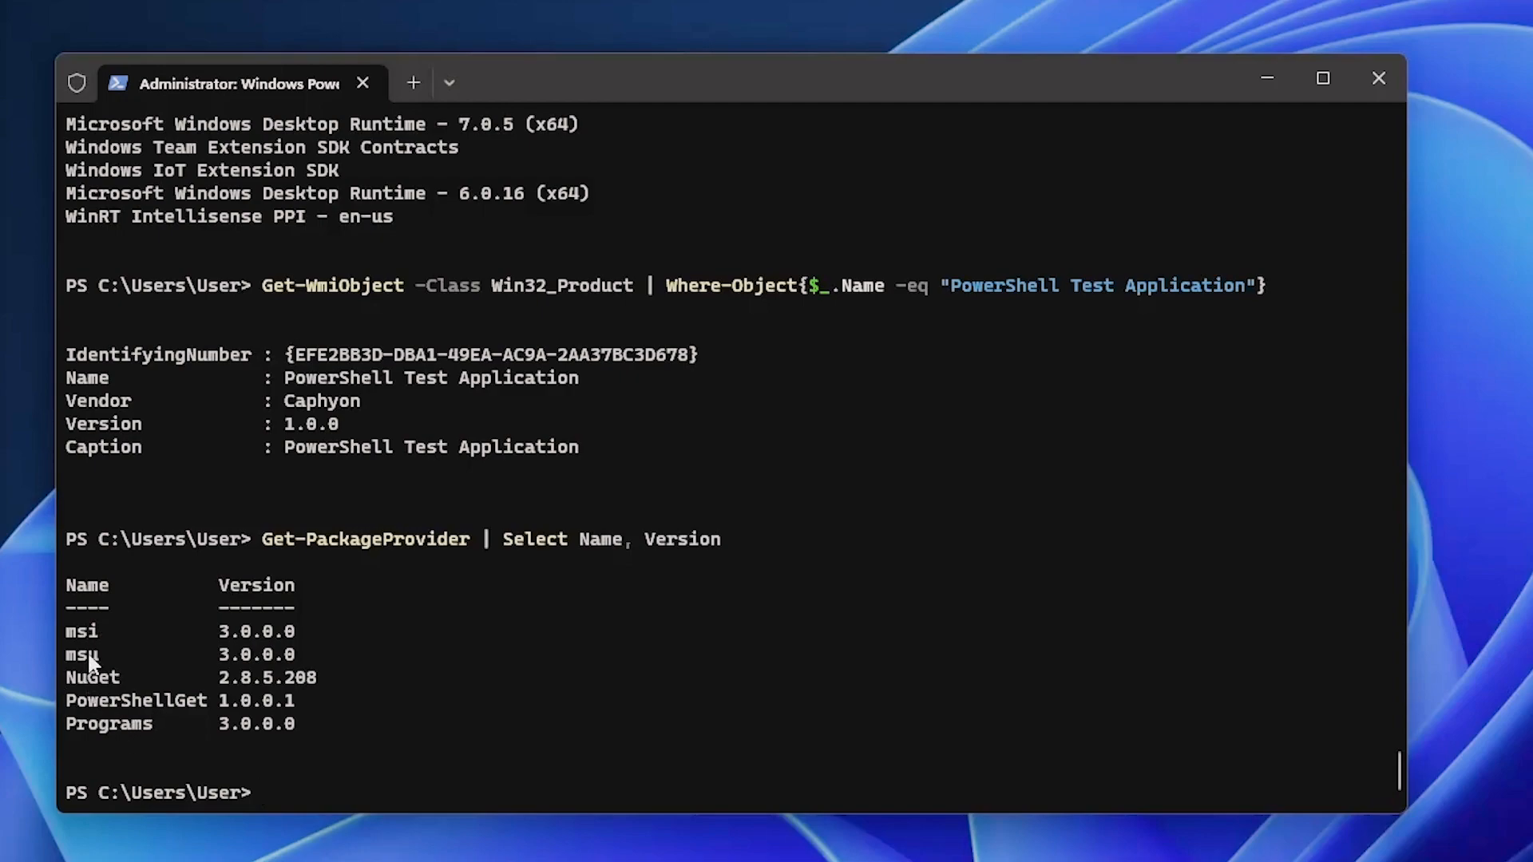
pyautogui.moveTo(364, 779)
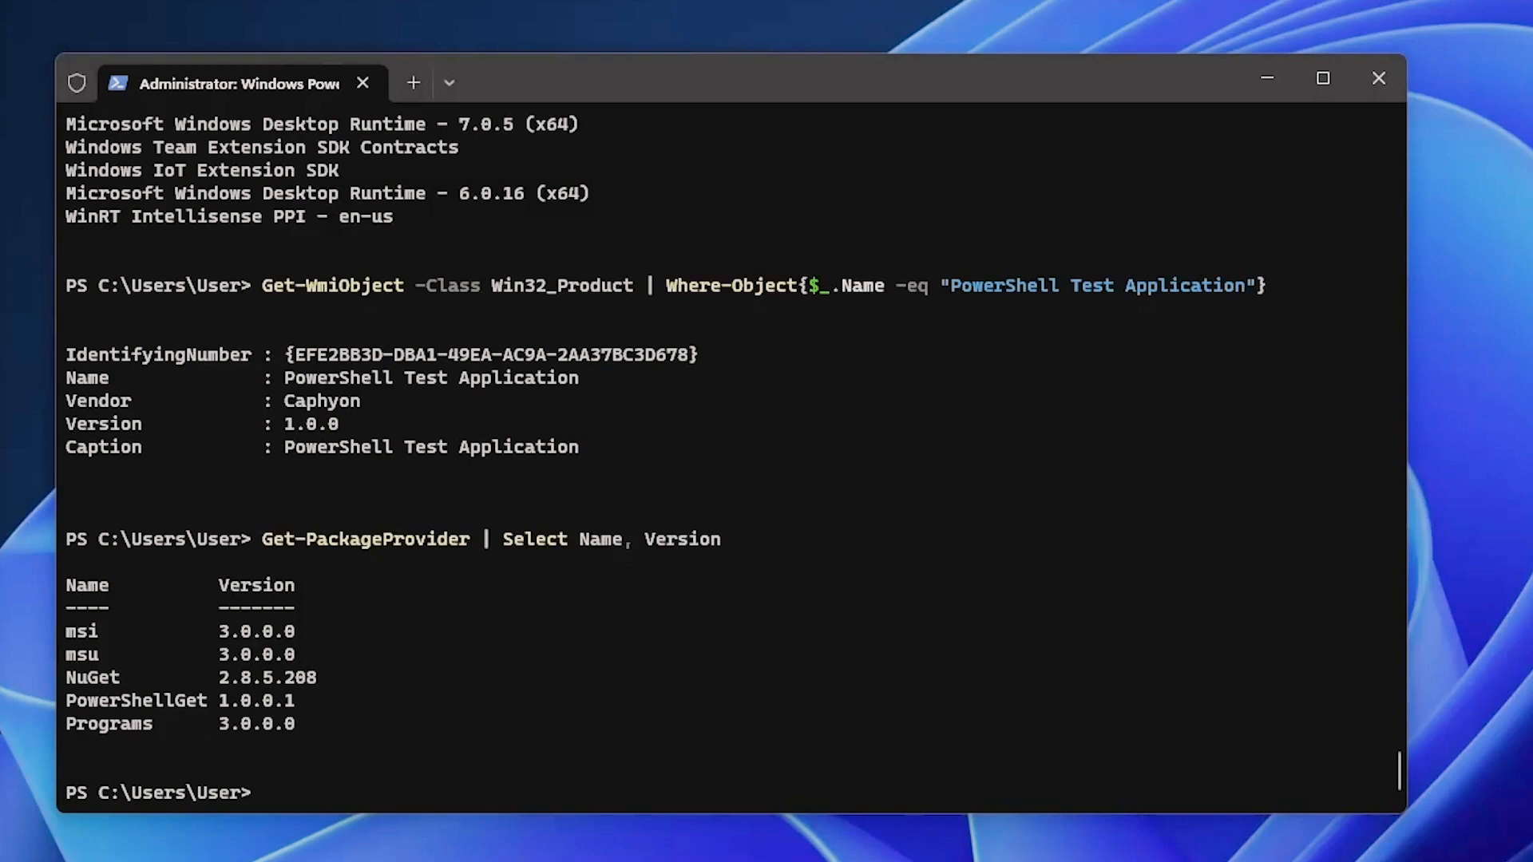
# Step: Run Get-Package for 'PowerShell Test Application' with ft -AutoSize, then pipe it to Uninstall-Package
pyautogui.write("Get-Package -Name 'PowerShell Test Application' | ft -AutoSize")
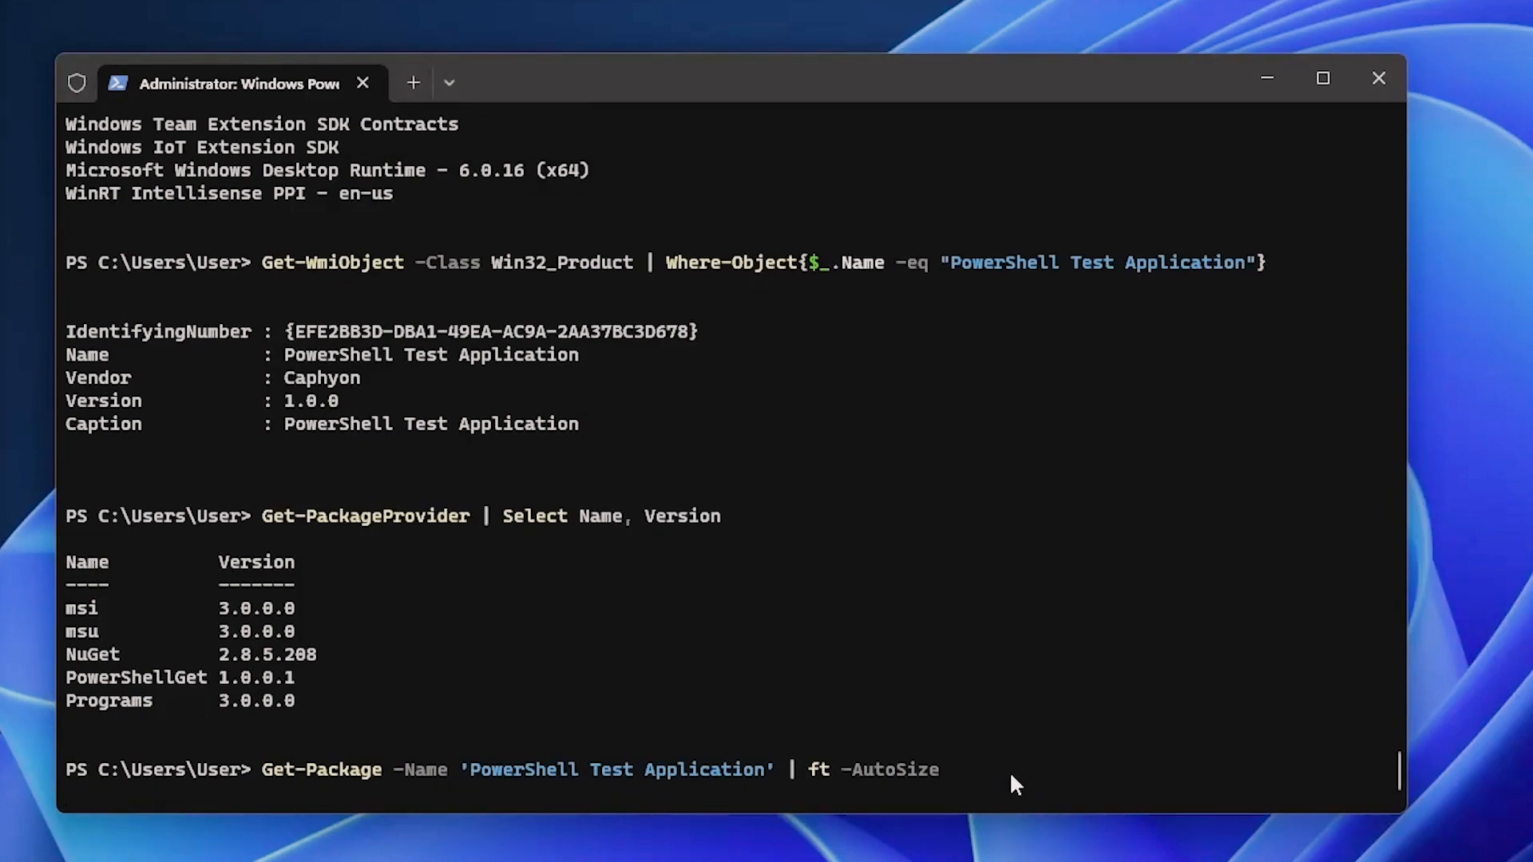
pyautogui.press('Return')
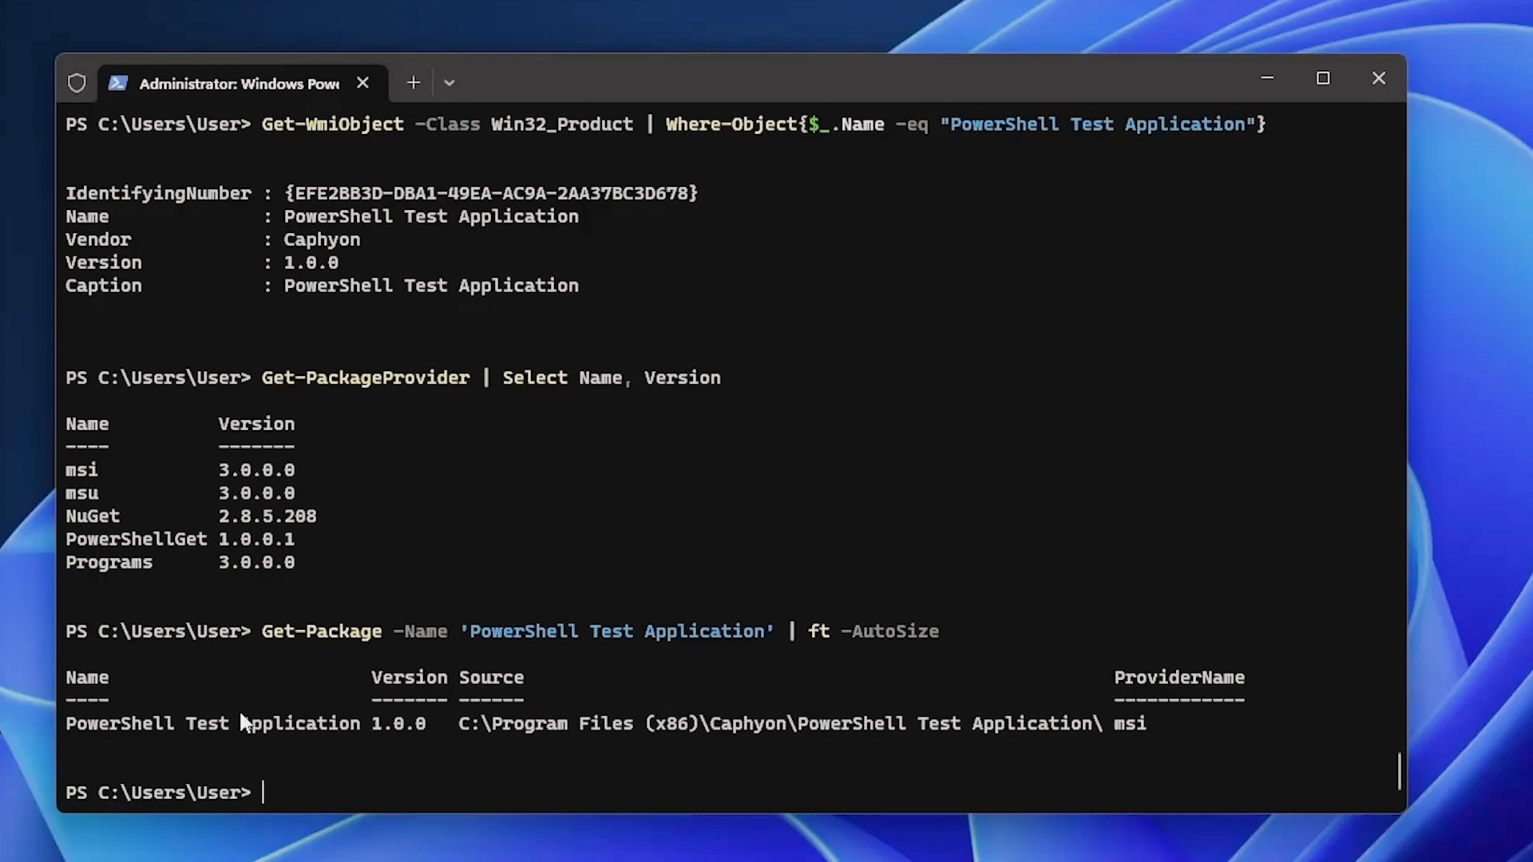
pyautogui.moveTo(839, 714)
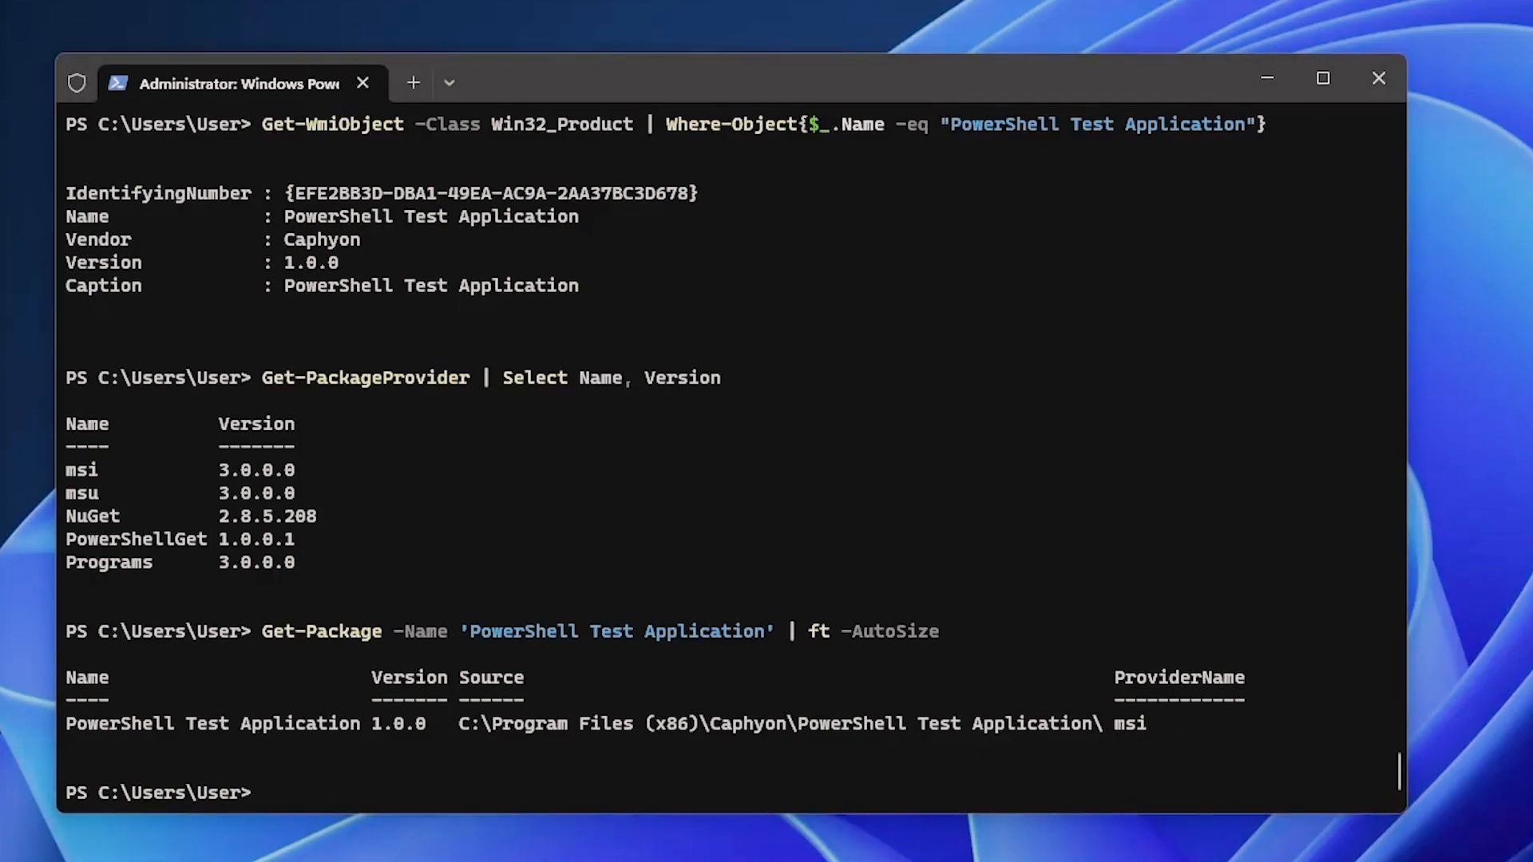
pyautogui.moveTo(435, 780)
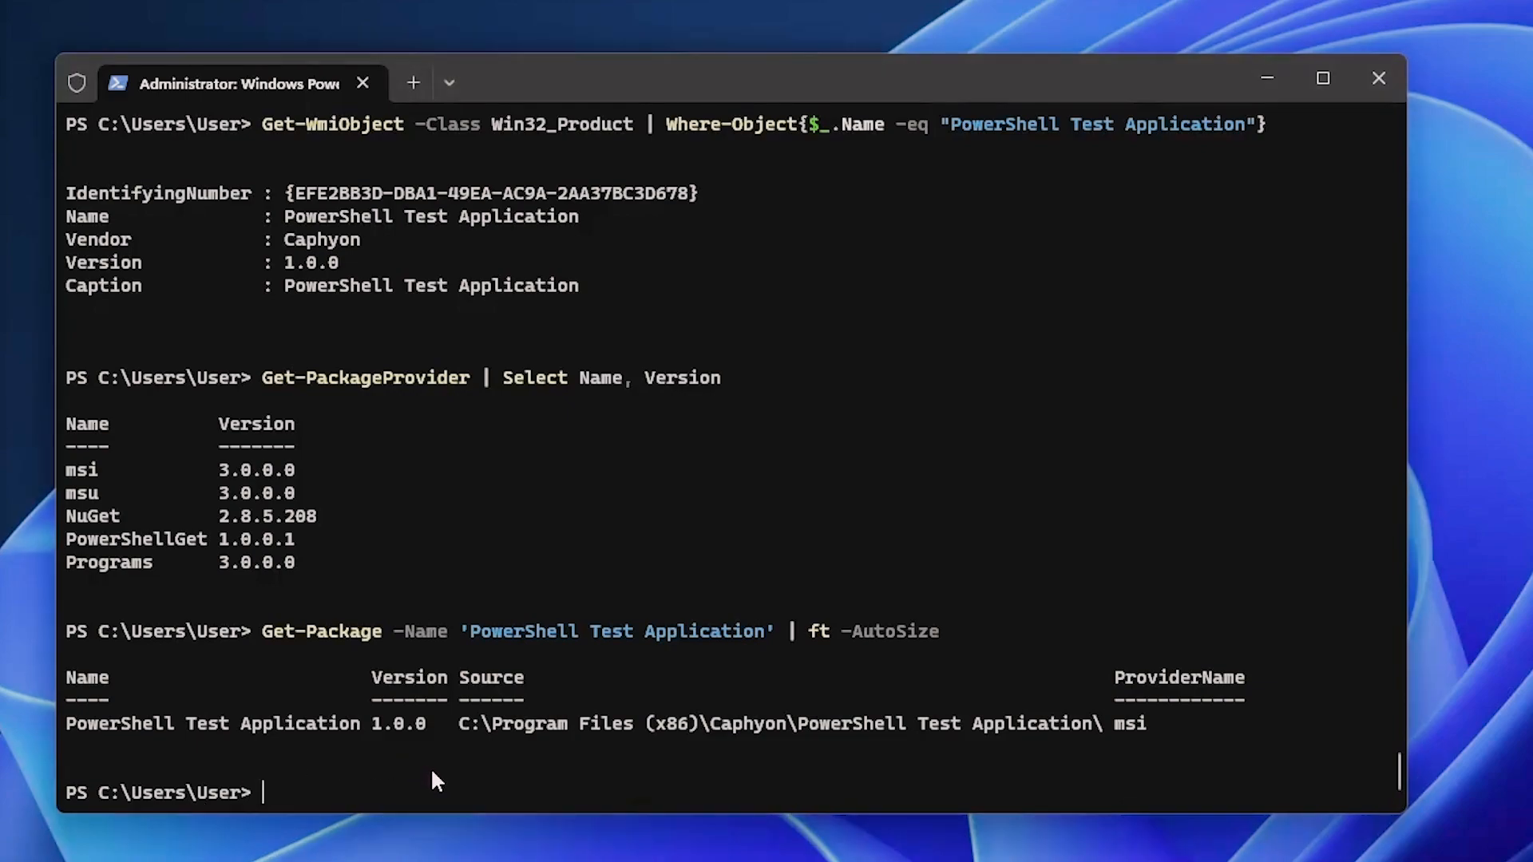
pyautogui.write("Get-Package -Name 'PowerShell Test Application' | Uninstall-Package")
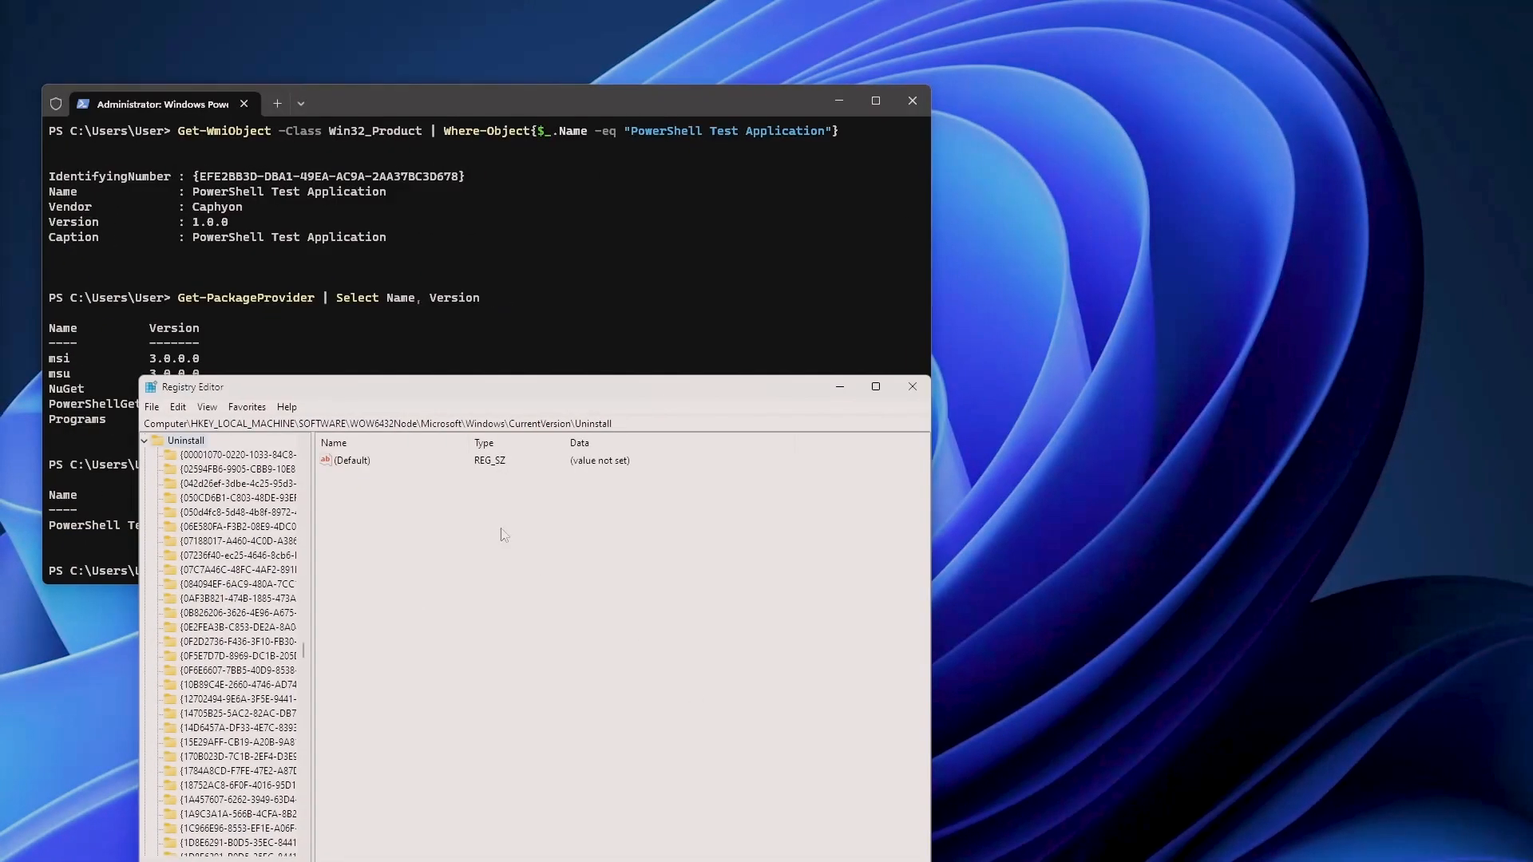
pyautogui.moveTo(386, 440)
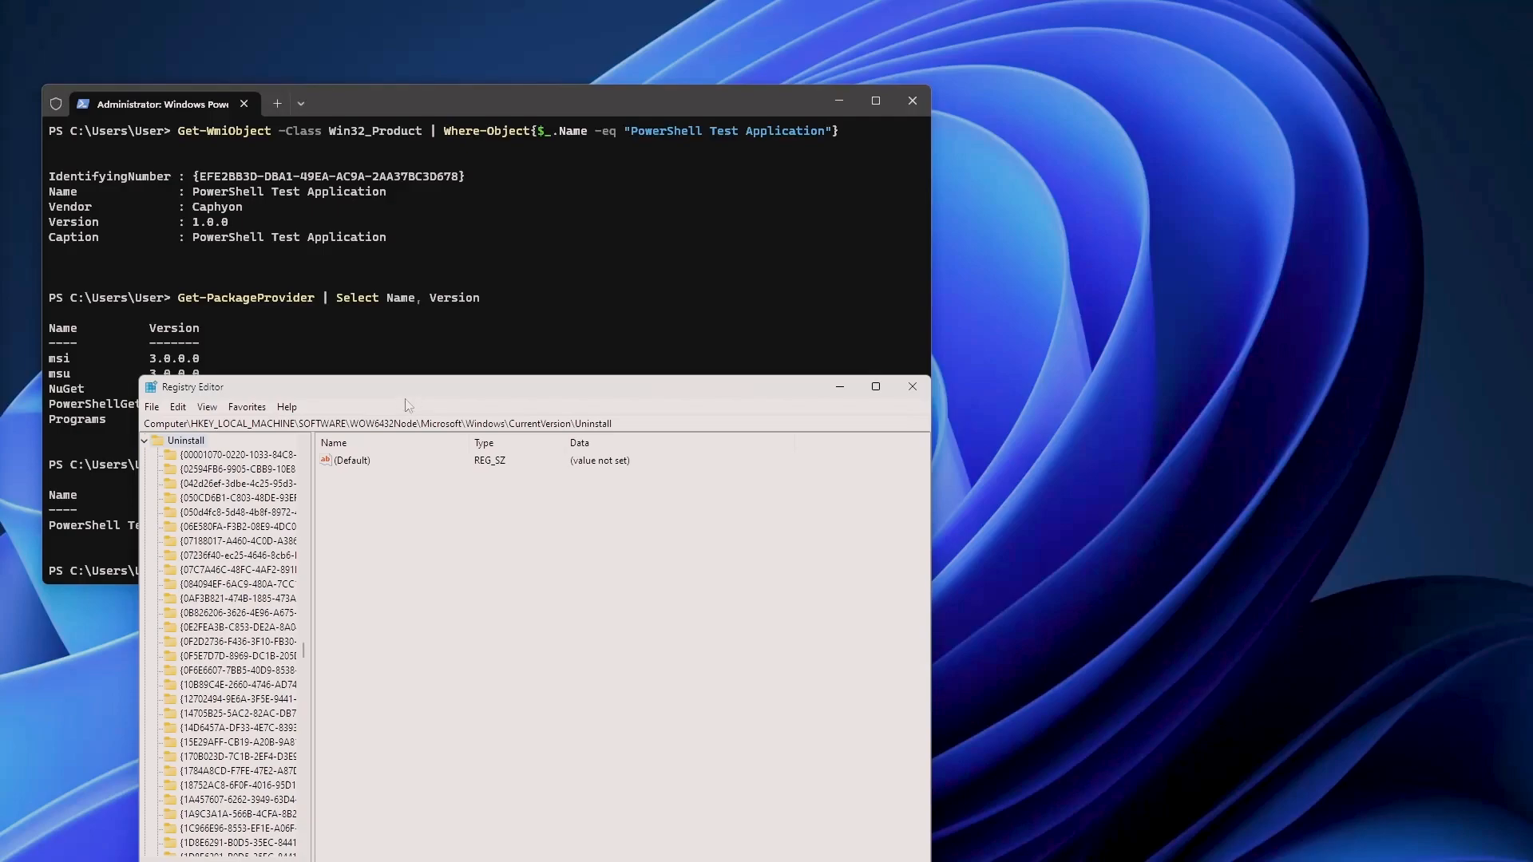
pyautogui.moveTo(406, 405)
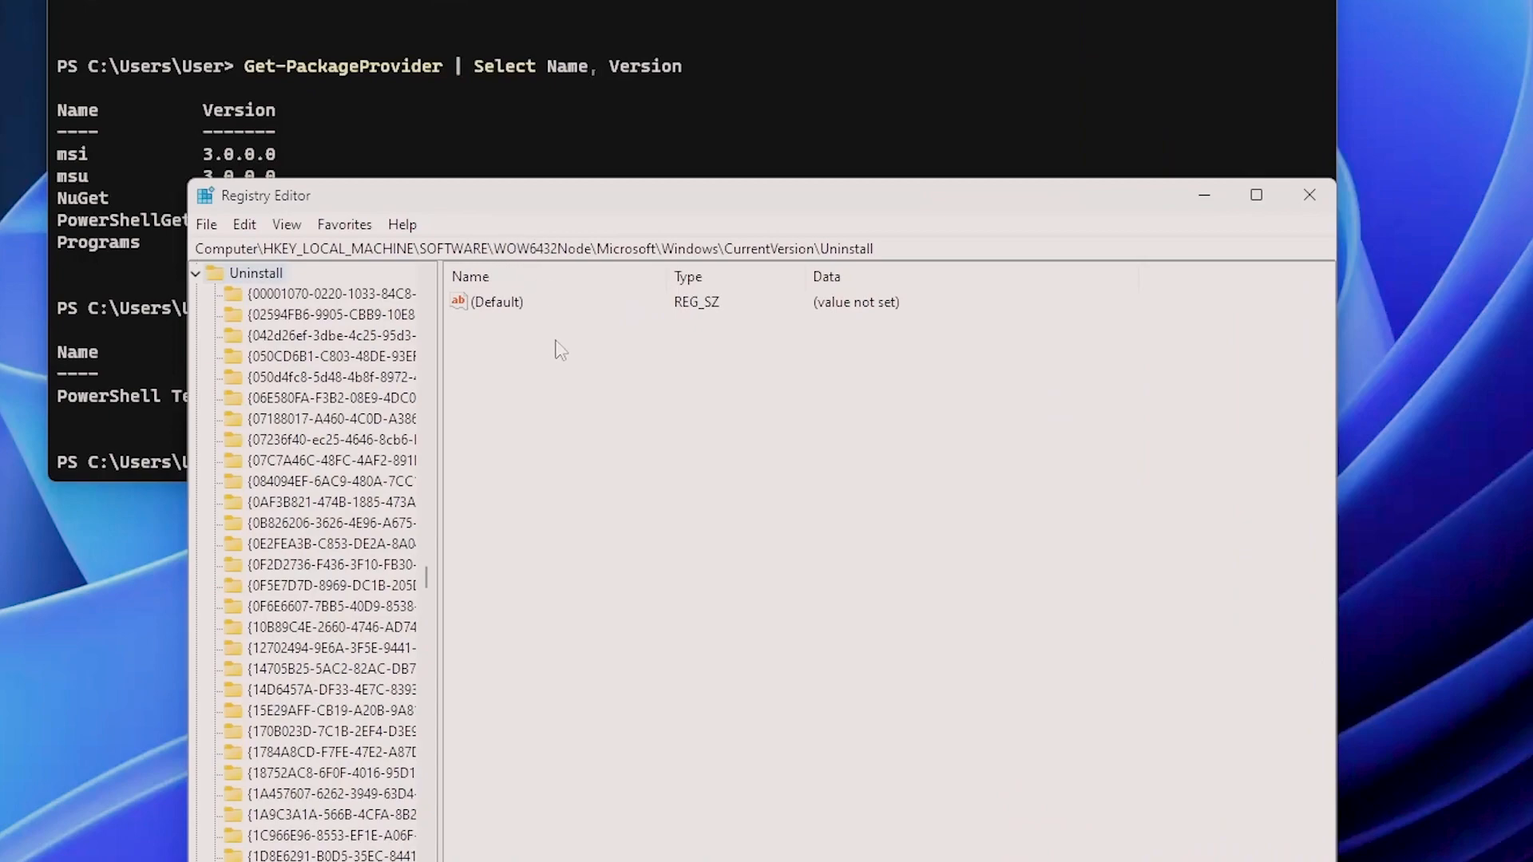
pyautogui.moveTo(770, 271)
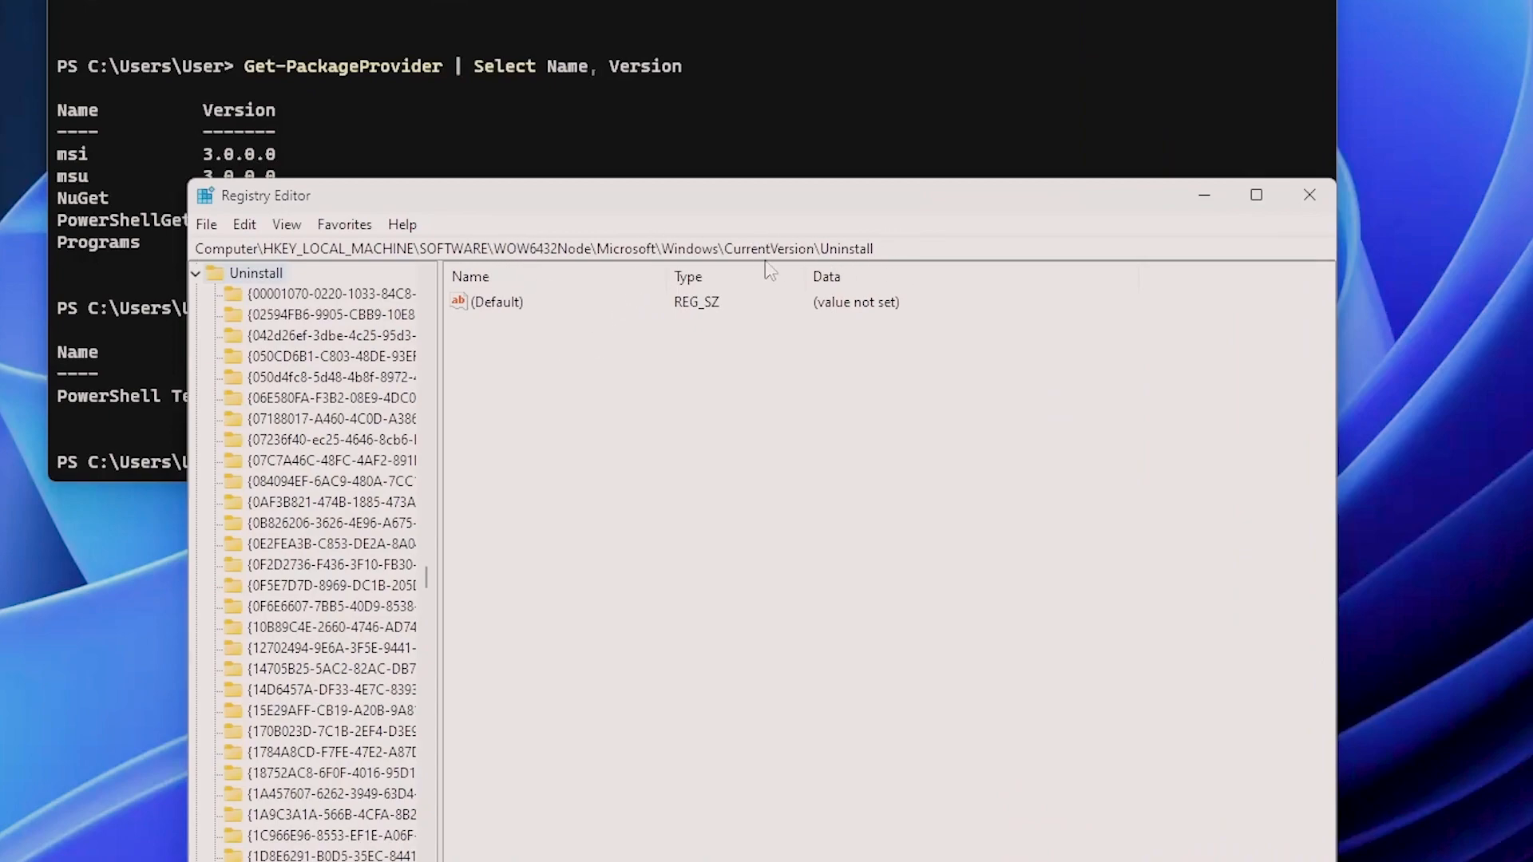
# Step: Select the WOW6432Node part of the Uninstall key path and scroll the key list
pyautogui.doubleClick(544, 248)
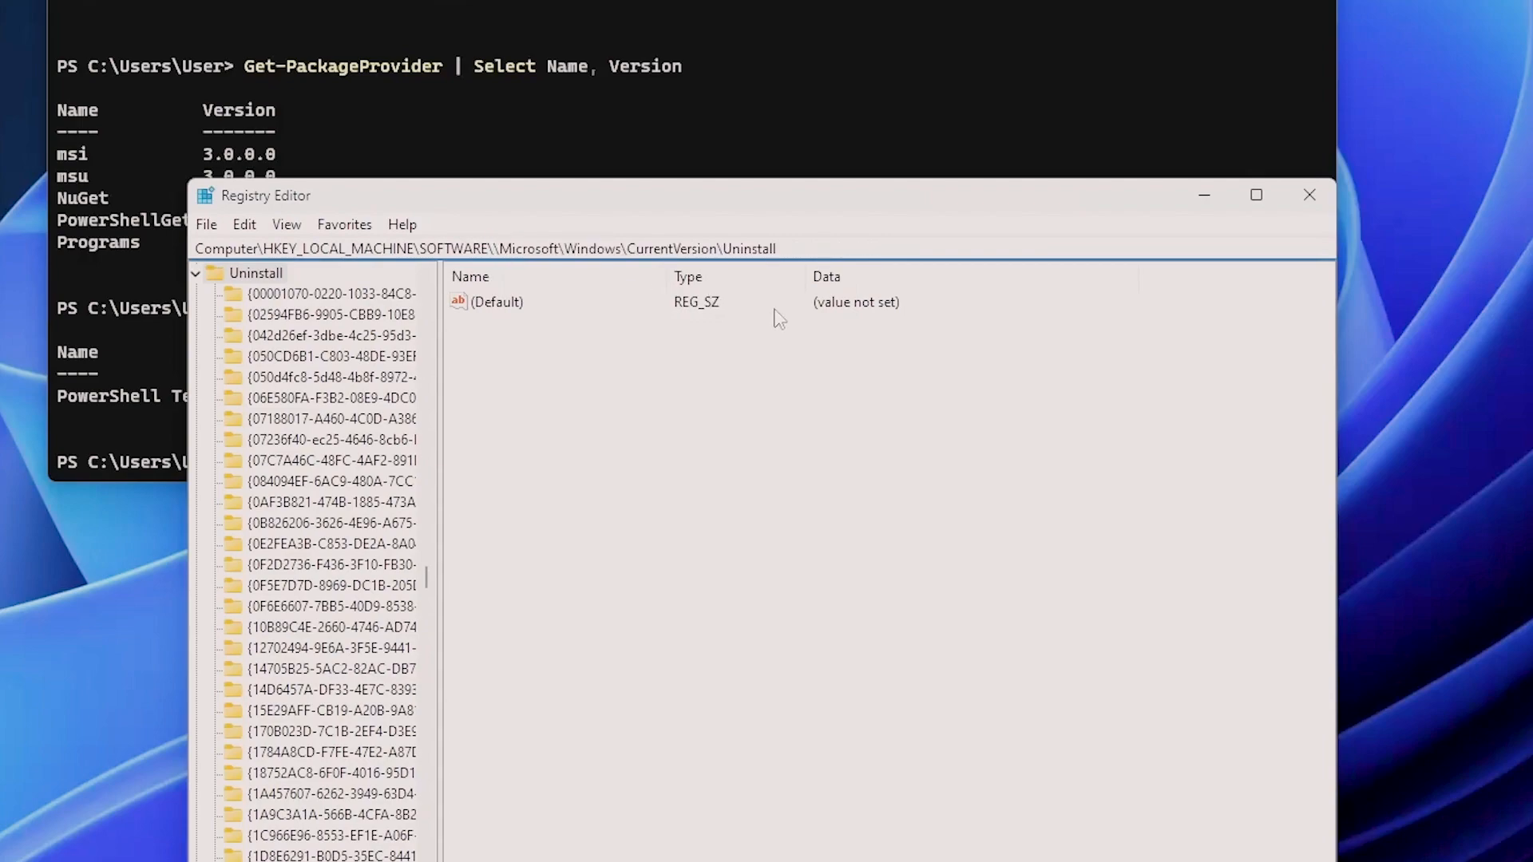
pyautogui.scroll(-3)
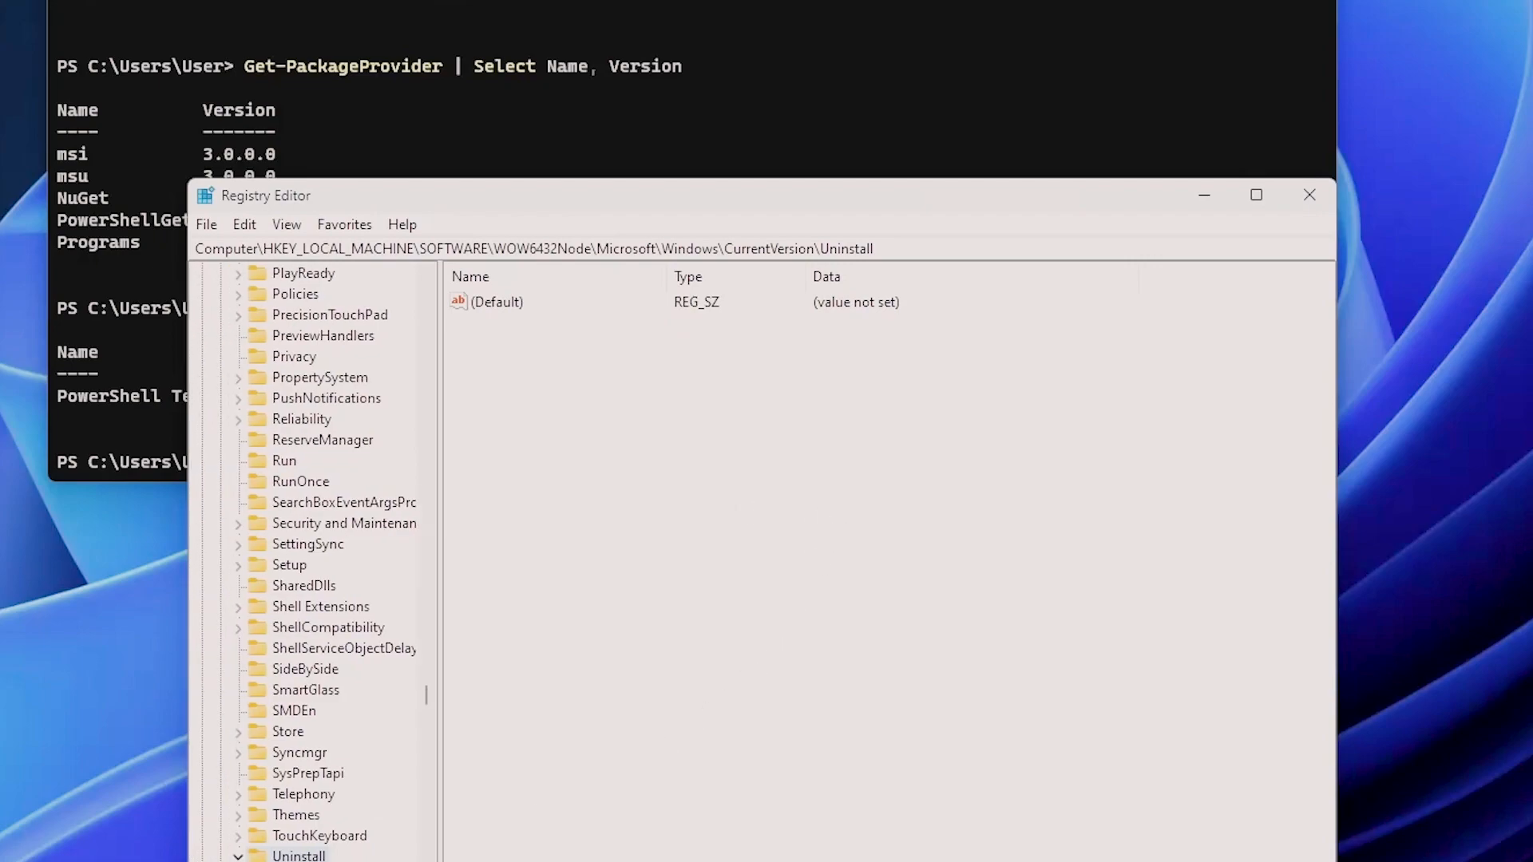
# Step: Expand Uninstall, scroll to {EFE2BB3D-DBA1-49EA-AC9A-2AA37BC3D678} and open its UninstallString
pyautogui.click(238, 855)
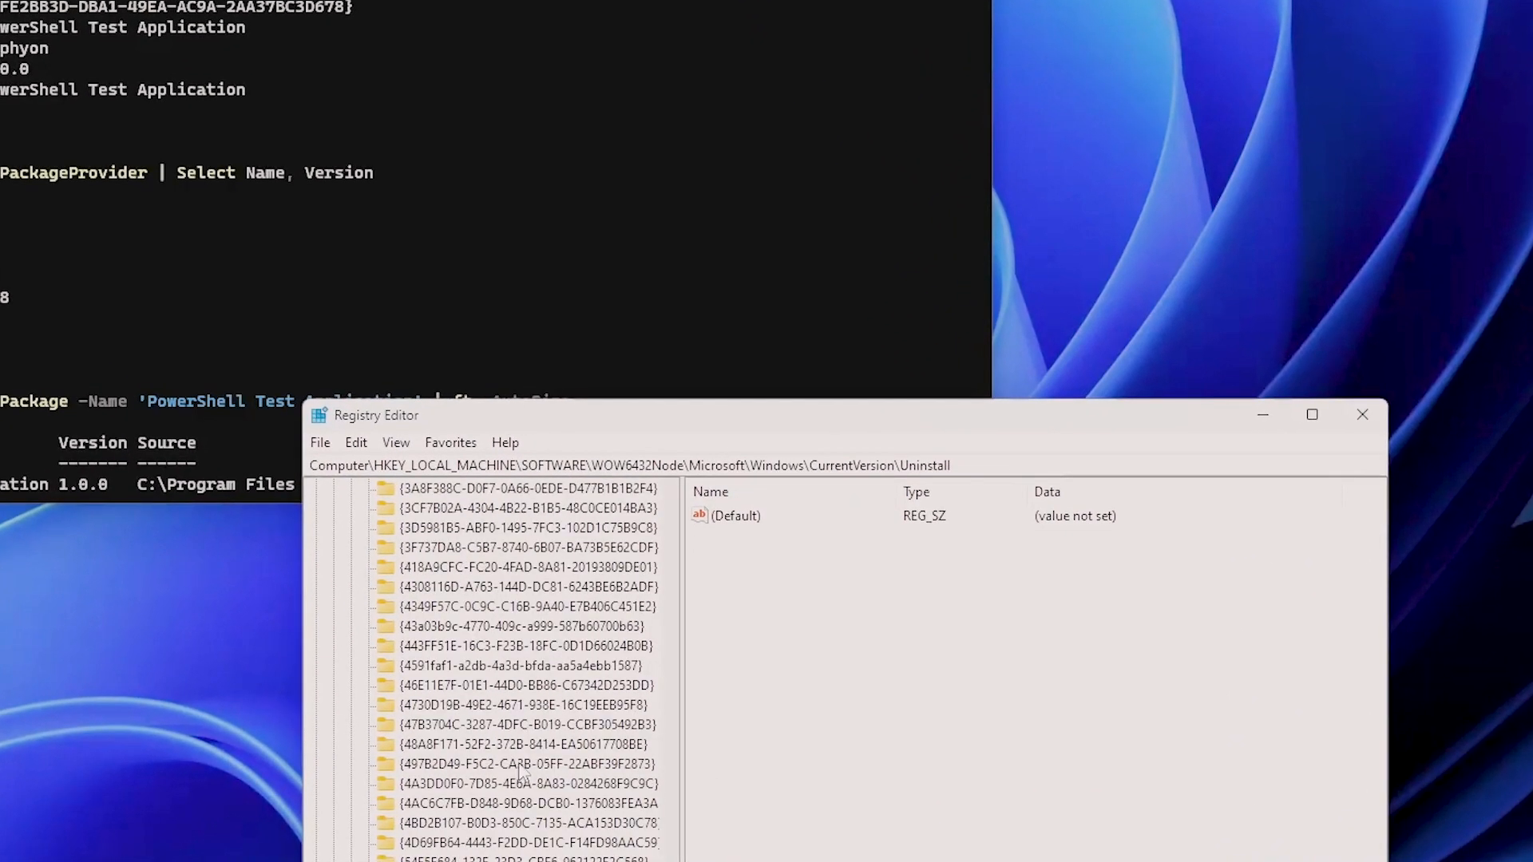
pyautogui.scroll(-3)
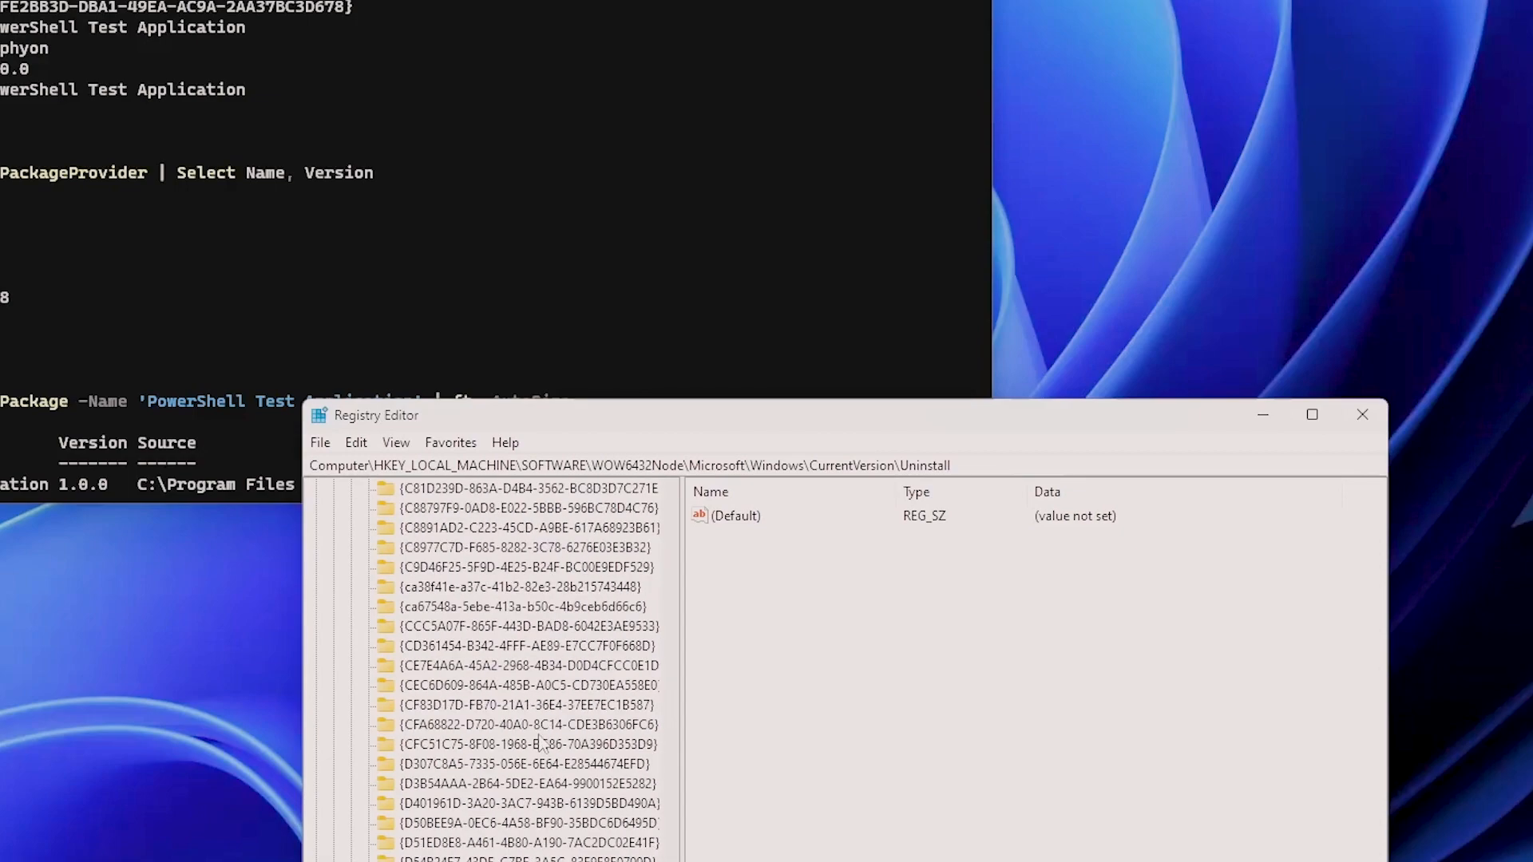
pyautogui.scroll(-3)
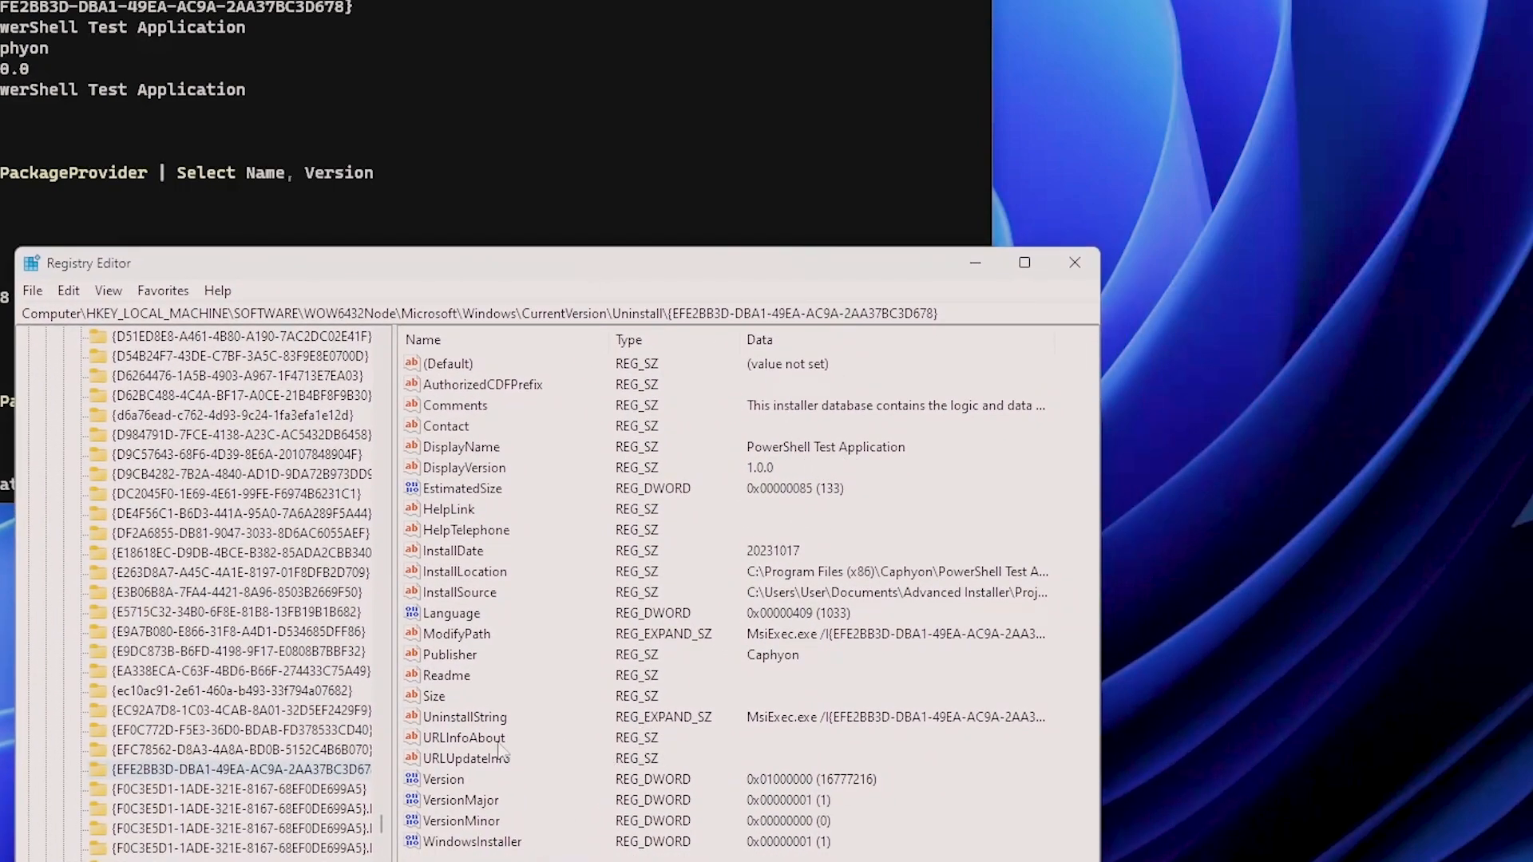
pyautogui.doubleClick(465, 717)
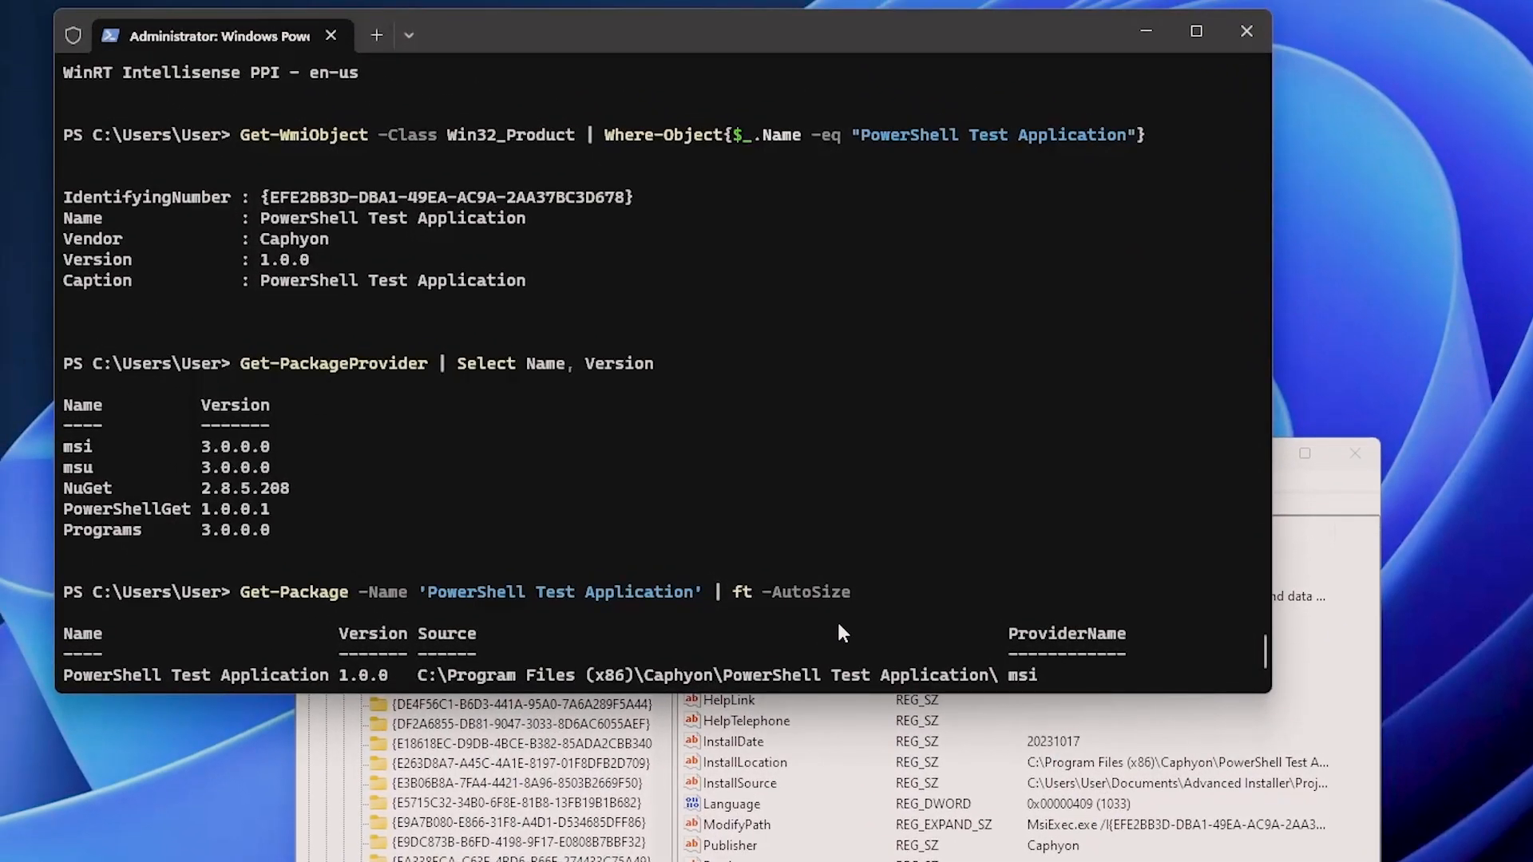
# Step: Enter the MsiExec.exe uninstall command for {EFE2BB3D-DBA1-49EA-AC9A-2AA37BC3D678} at the prompt
pyautogui.write('MsiExec.exe /I{EFE2BB3D-DBA1-49EA-AC9A-2AA37BC3D678}')
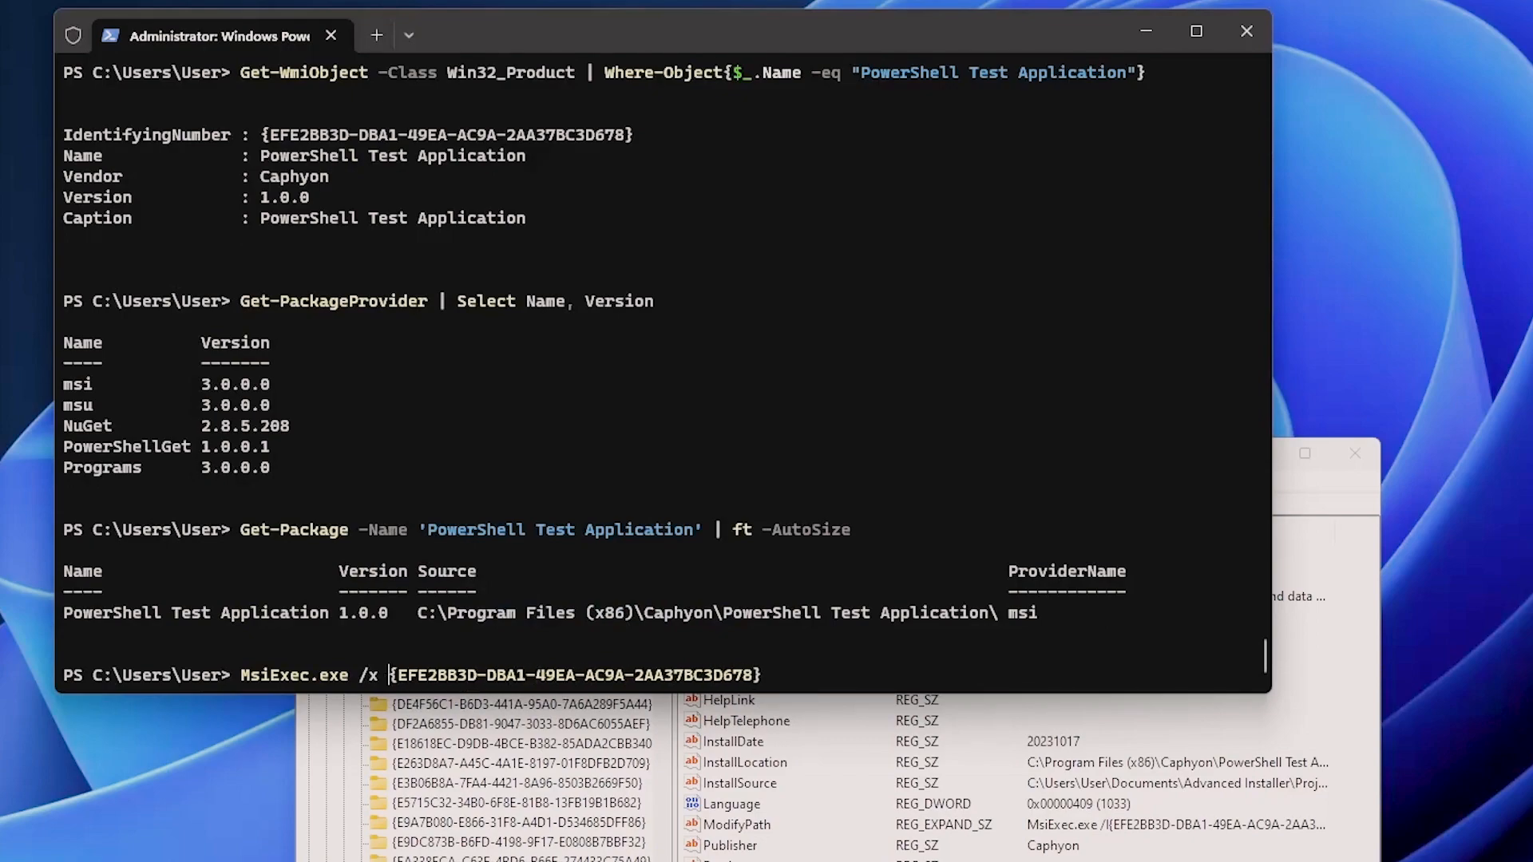
pyautogui.moveTo(570, 593)
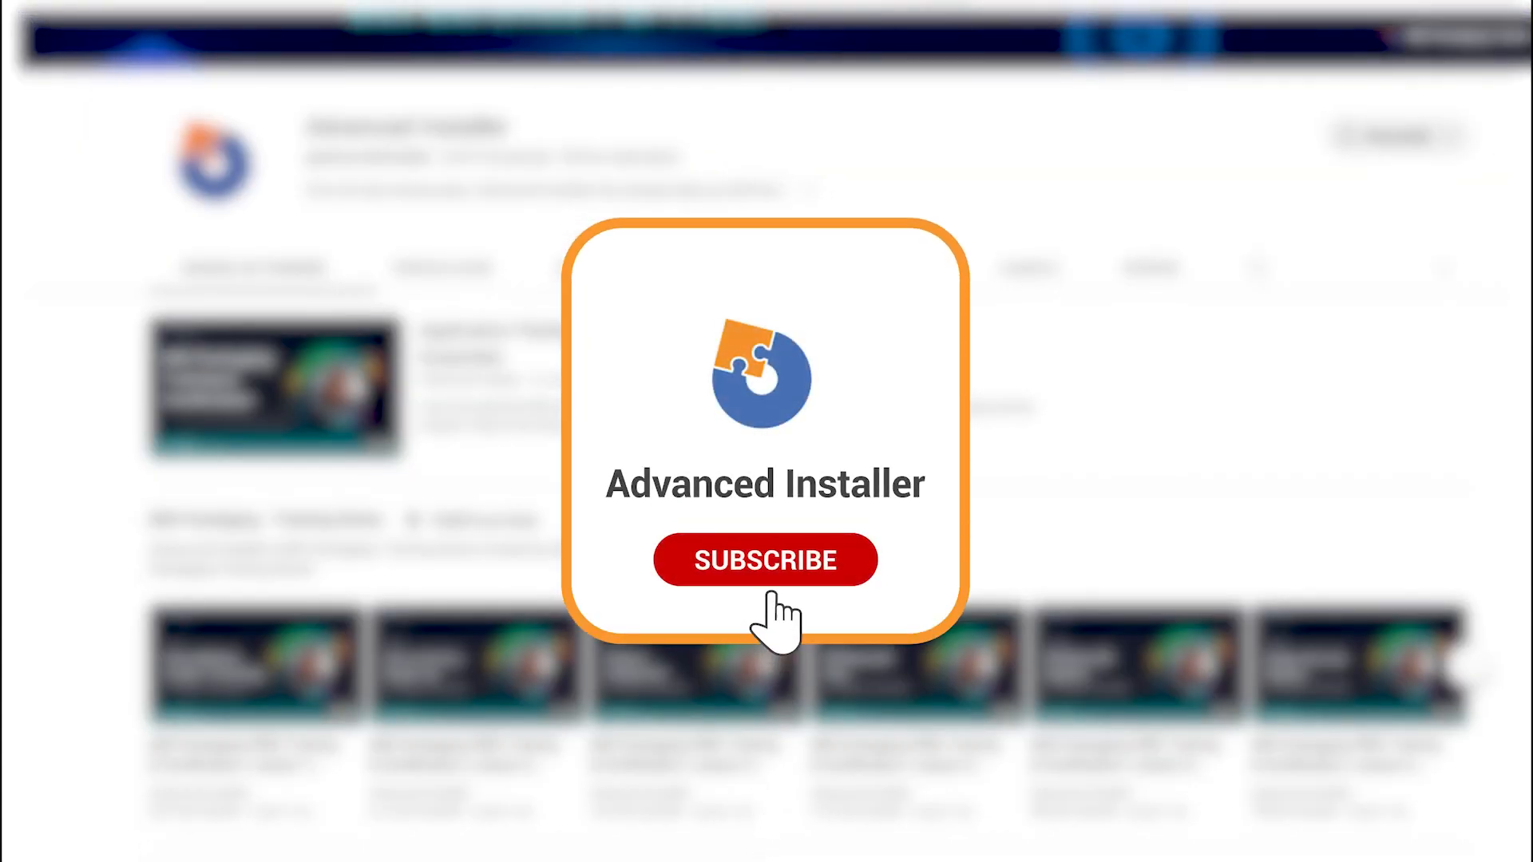
# Step: Click past the Advanced Installer channel subscribe card to reach the homepage
pyautogui.click(765, 560)
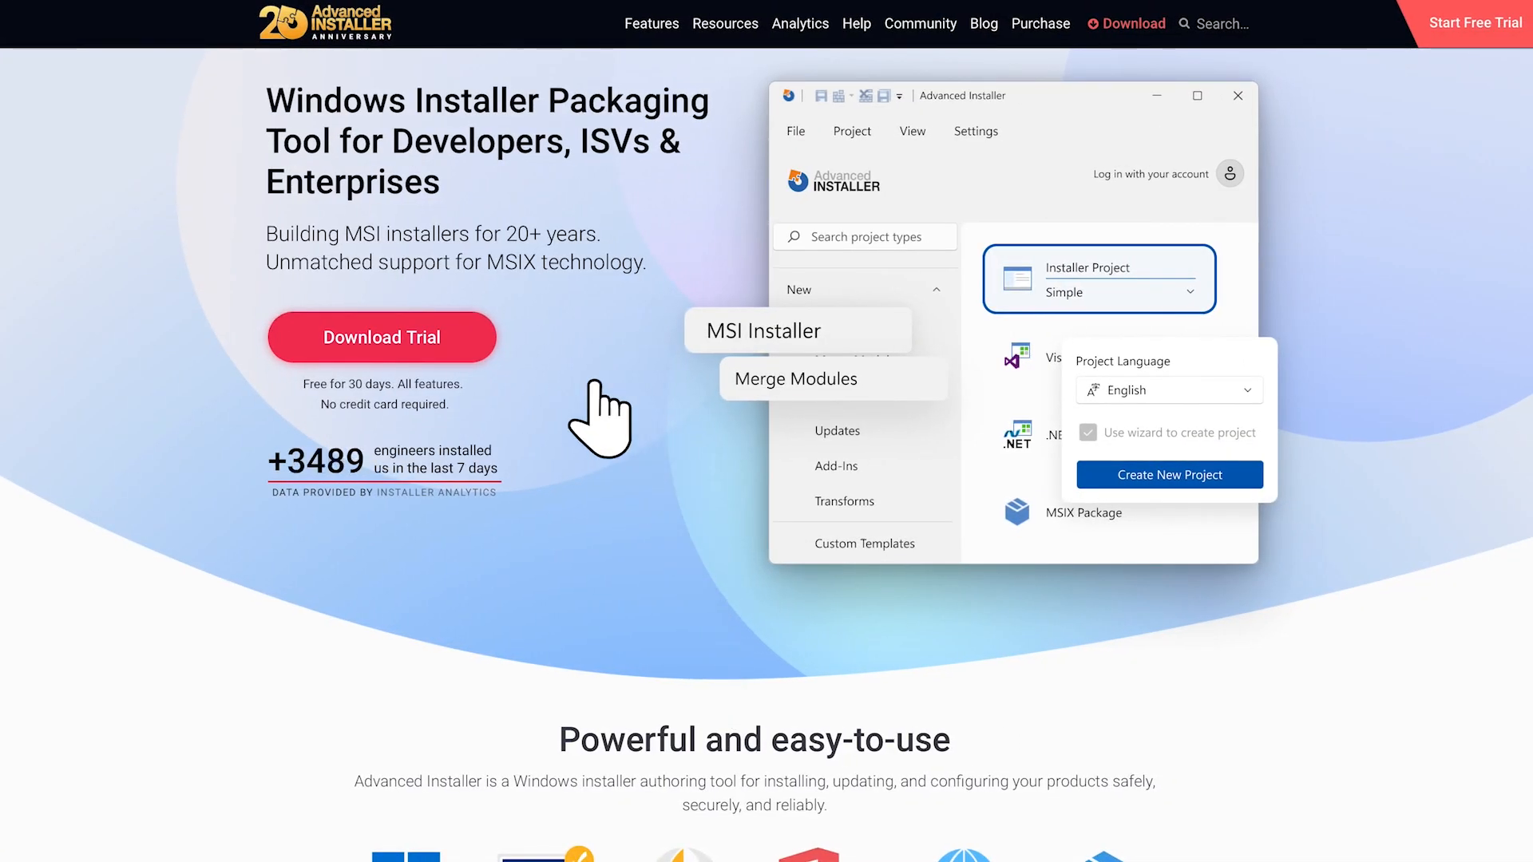
pyautogui.moveTo(641, 460)
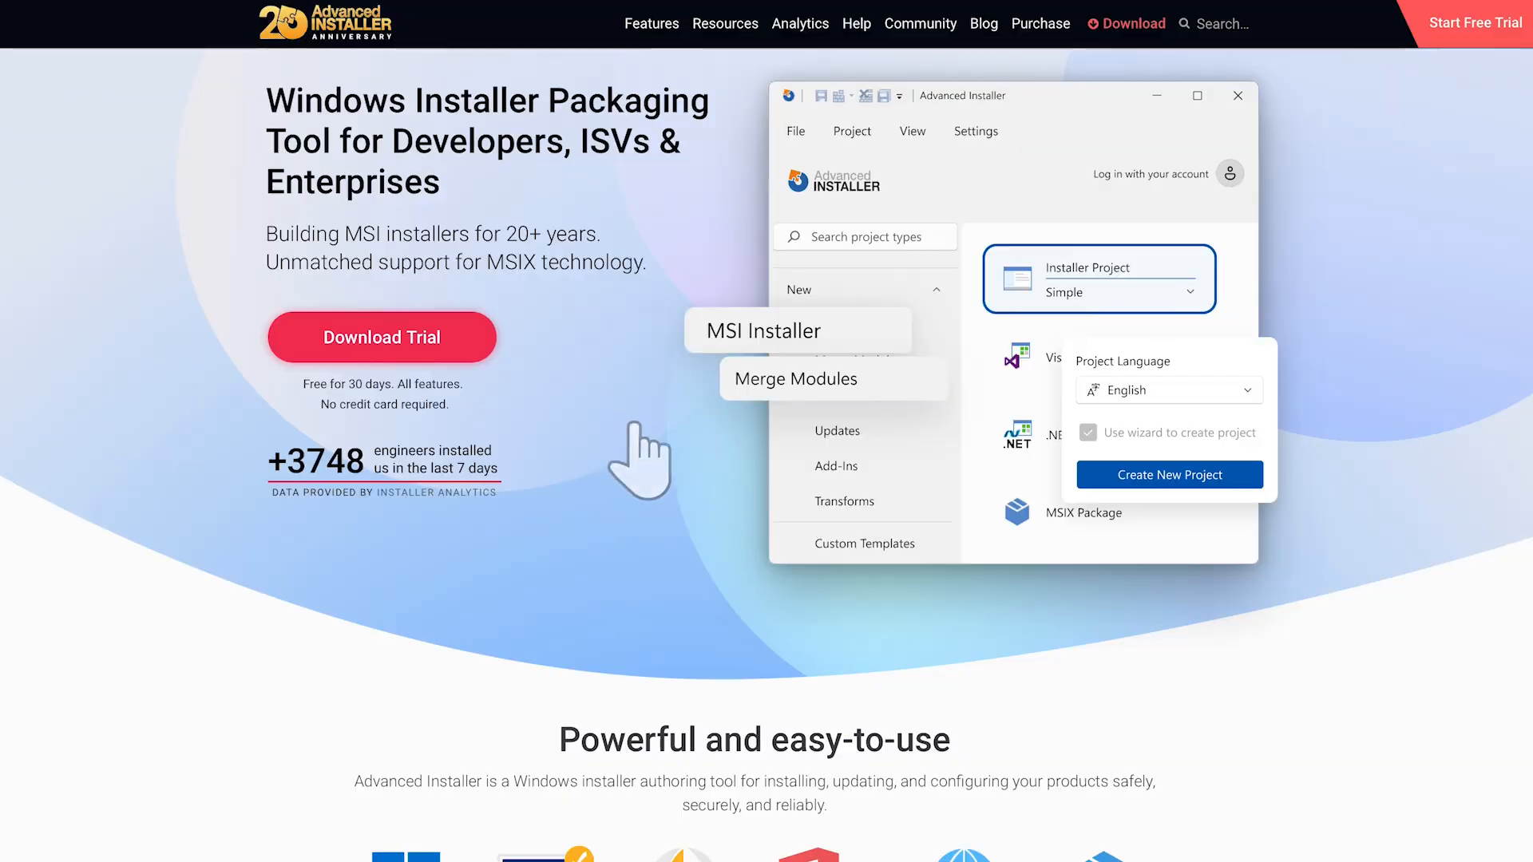